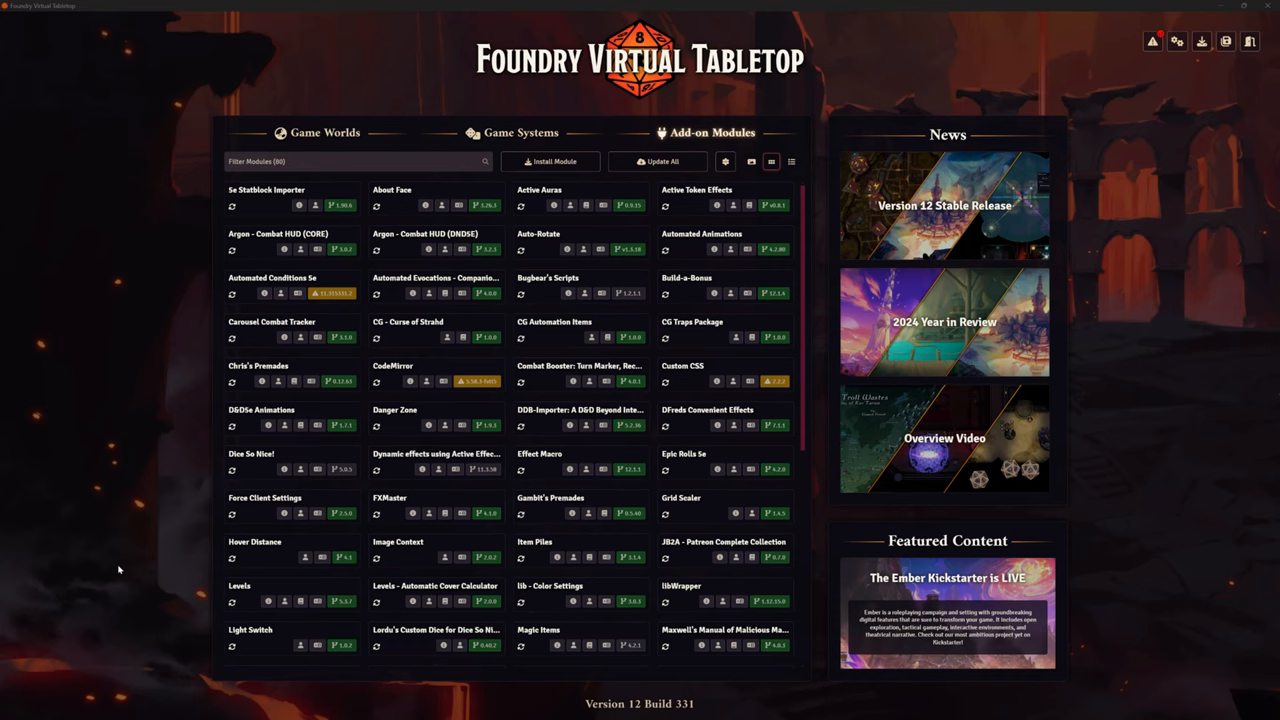
{"action": "mouse_move", "coordinate": [3, 610]}
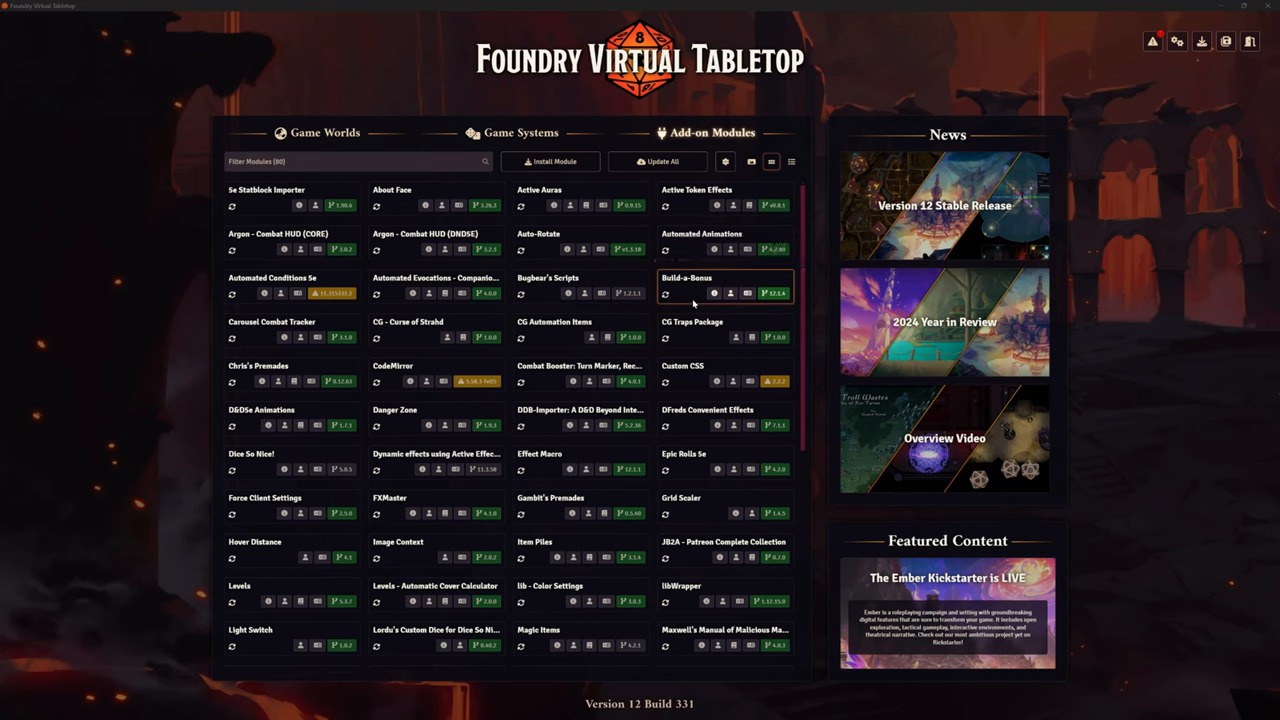
{"action": "mouse_move", "coordinate": [692, 303]}
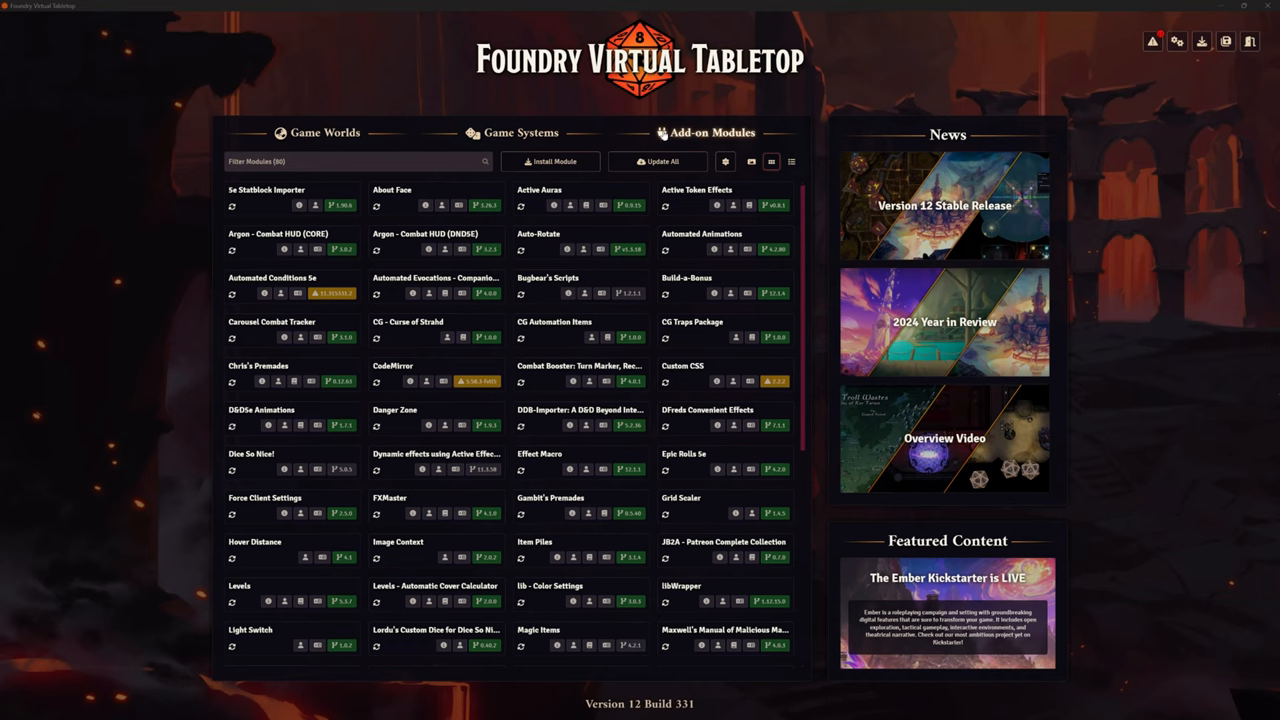
{"action": "mouse_move", "coordinate": [685, 290]}
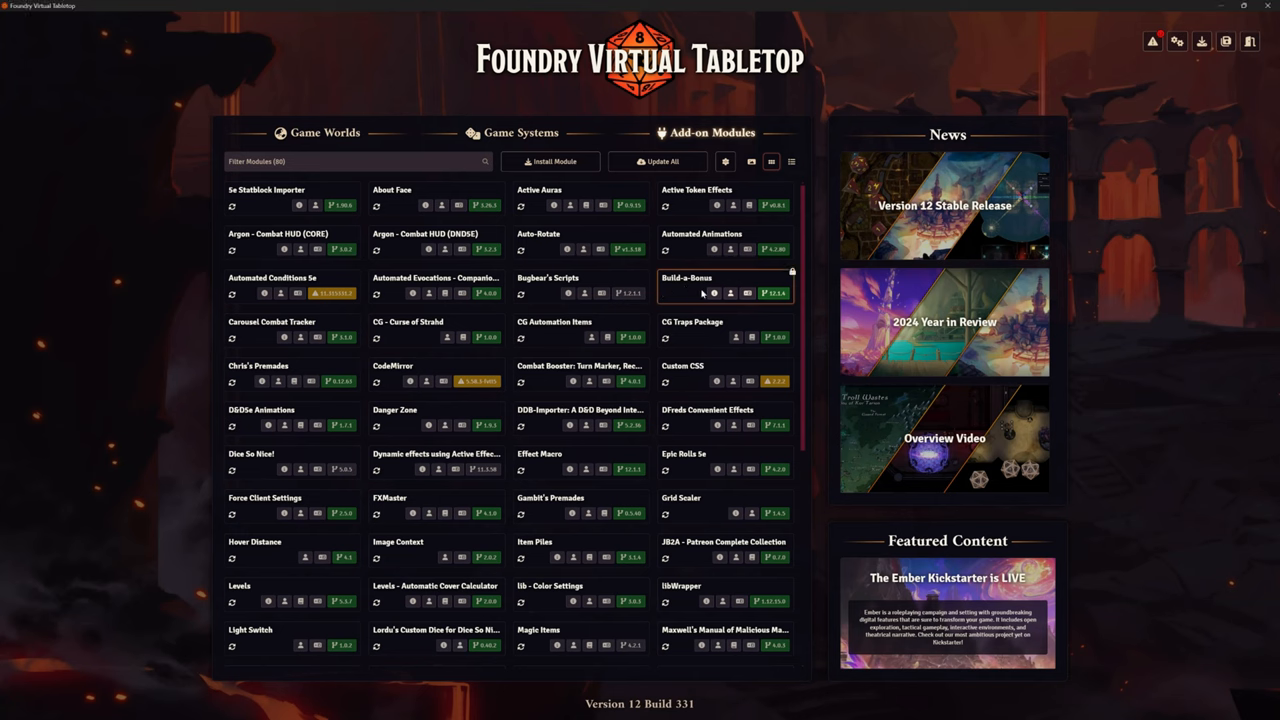
{"action": "mouse_move", "coordinate": [670, 310]}
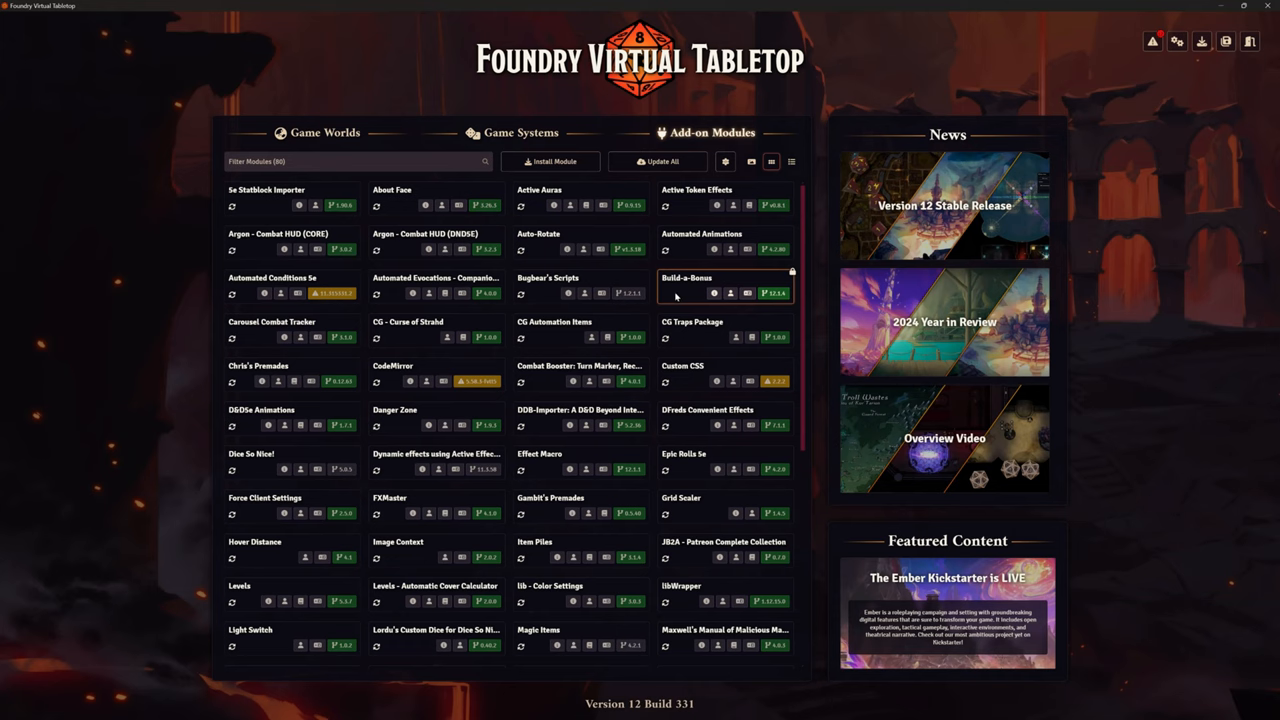
{"action": "mouse_move", "coordinate": [754, 282]}
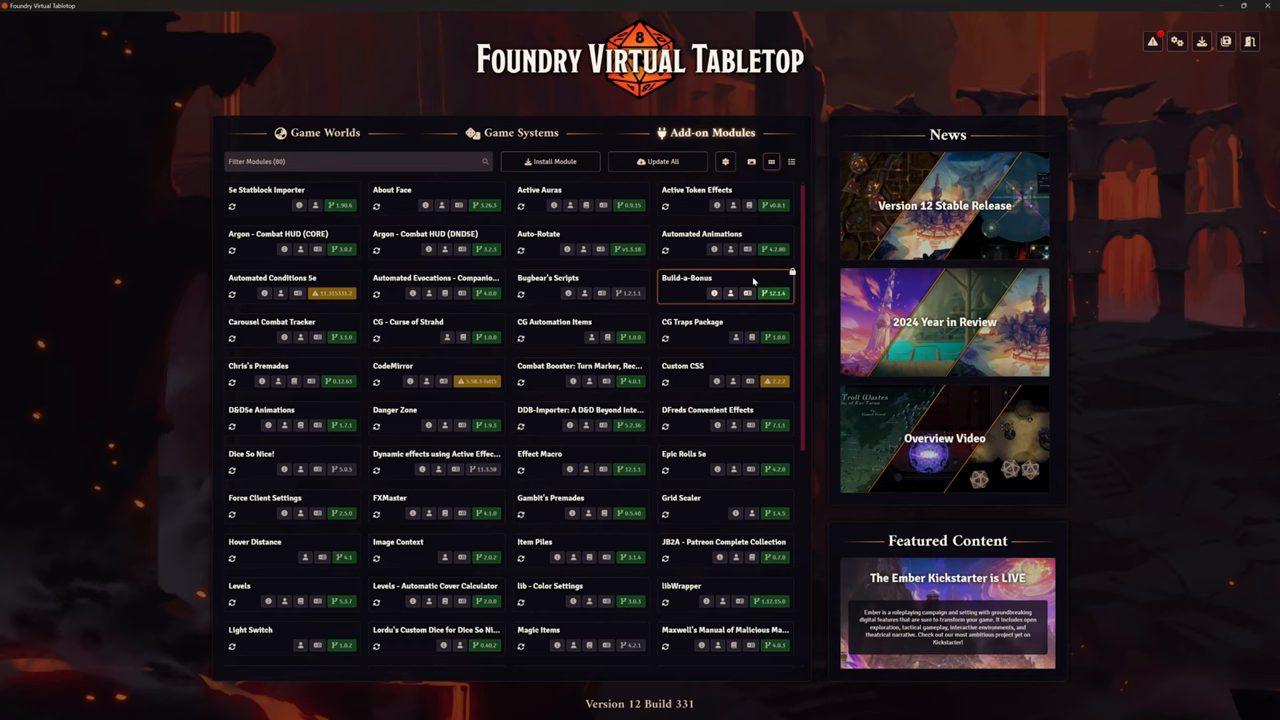
{"action": "mouse_move", "coordinate": [701, 240]}
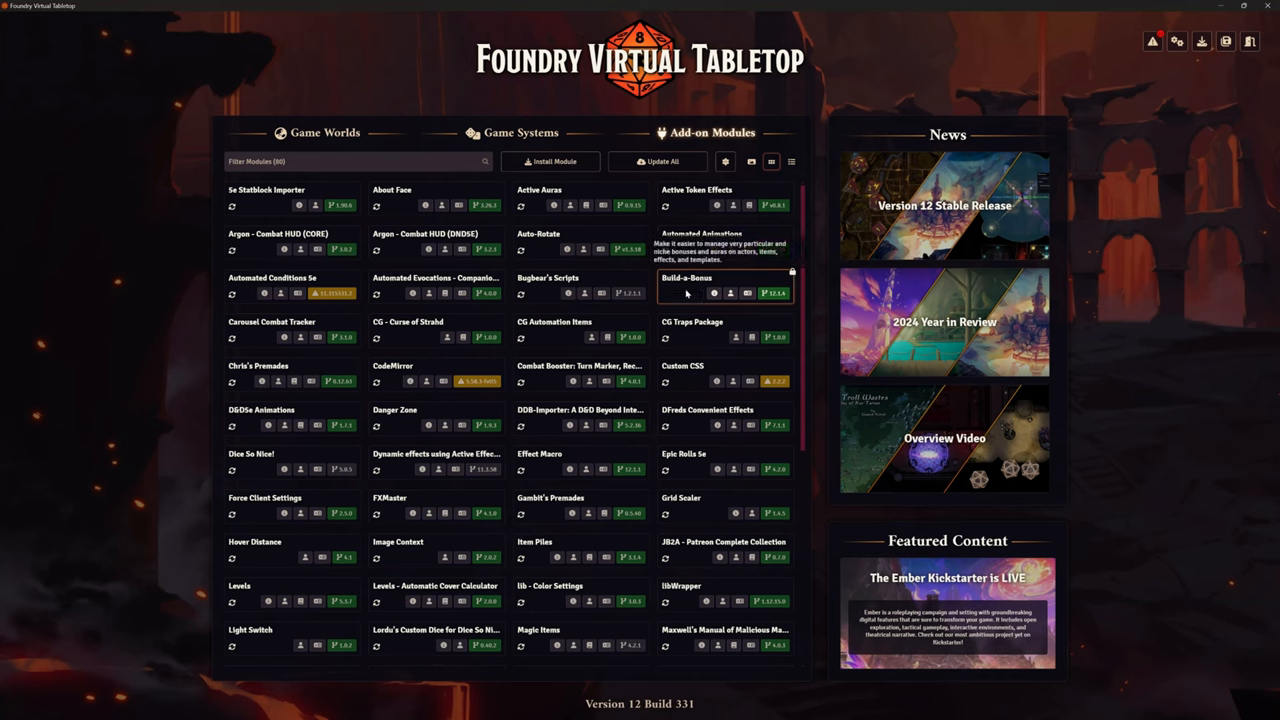
{"action": "mouse_move", "coordinate": [687, 293]}
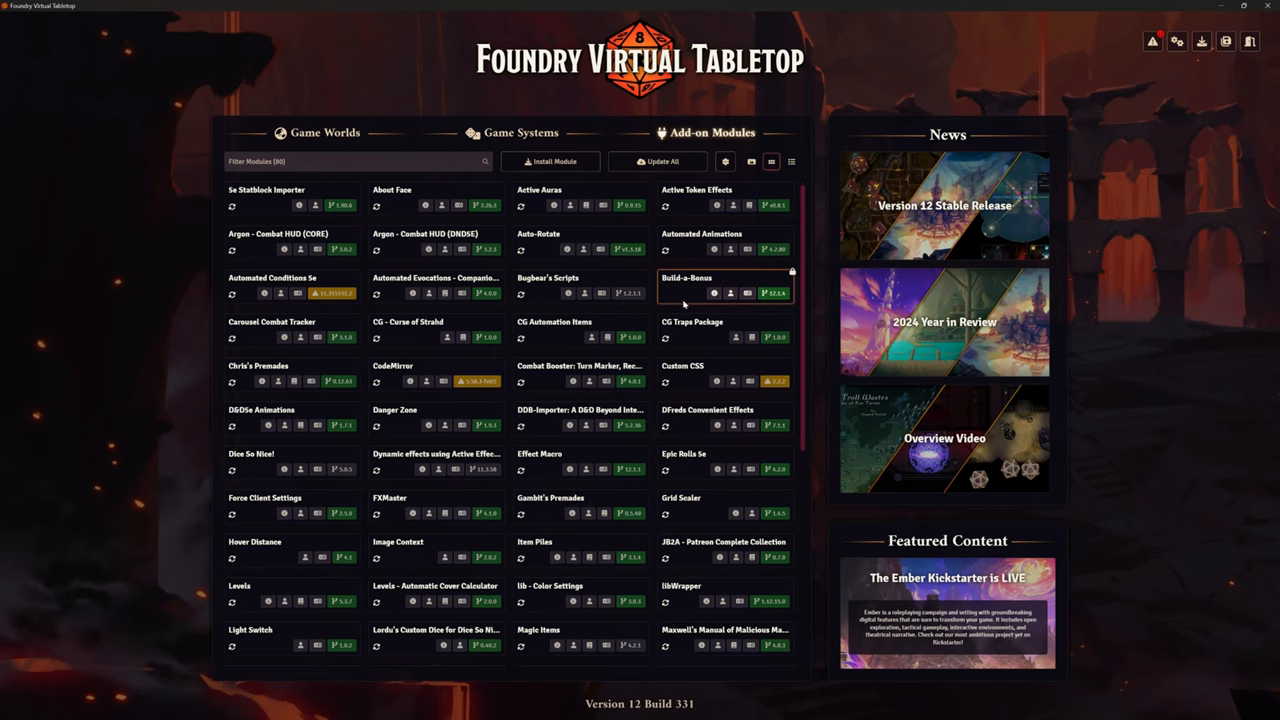
{"action": "mouse_move", "coordinate": [685, 306]}
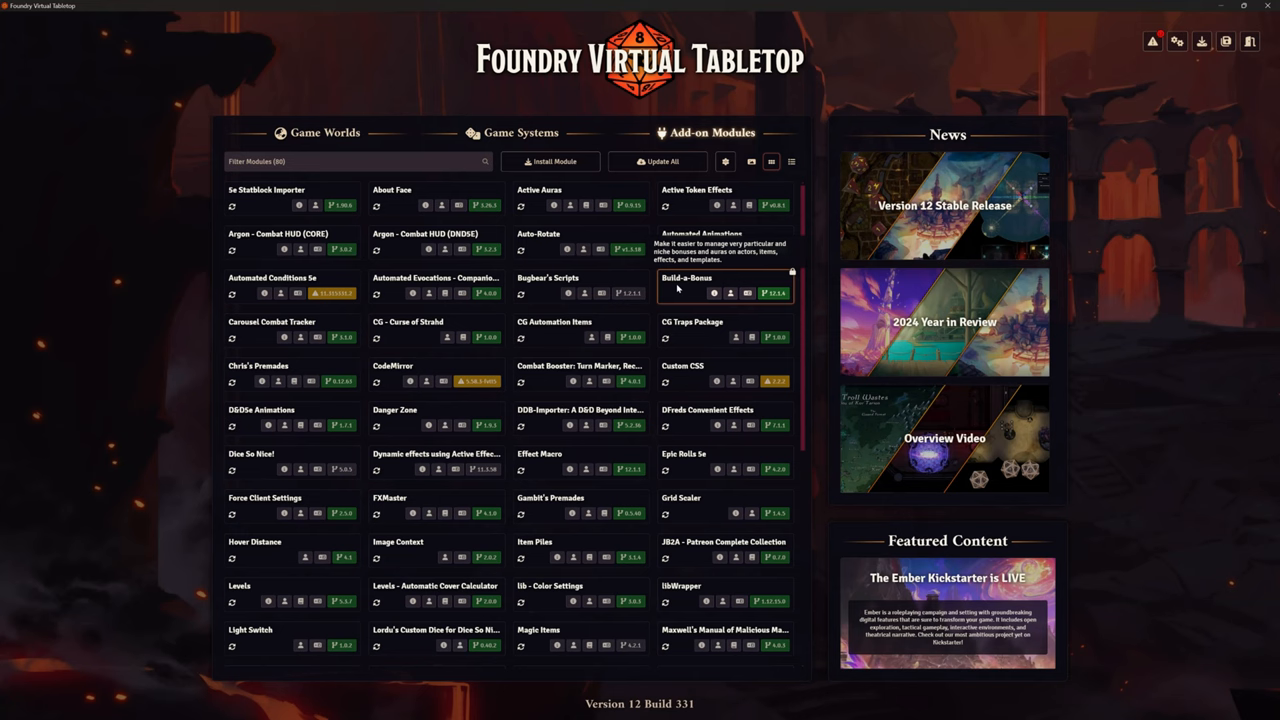
{"action": "mouse_move", "coordinate": [672, 304]}
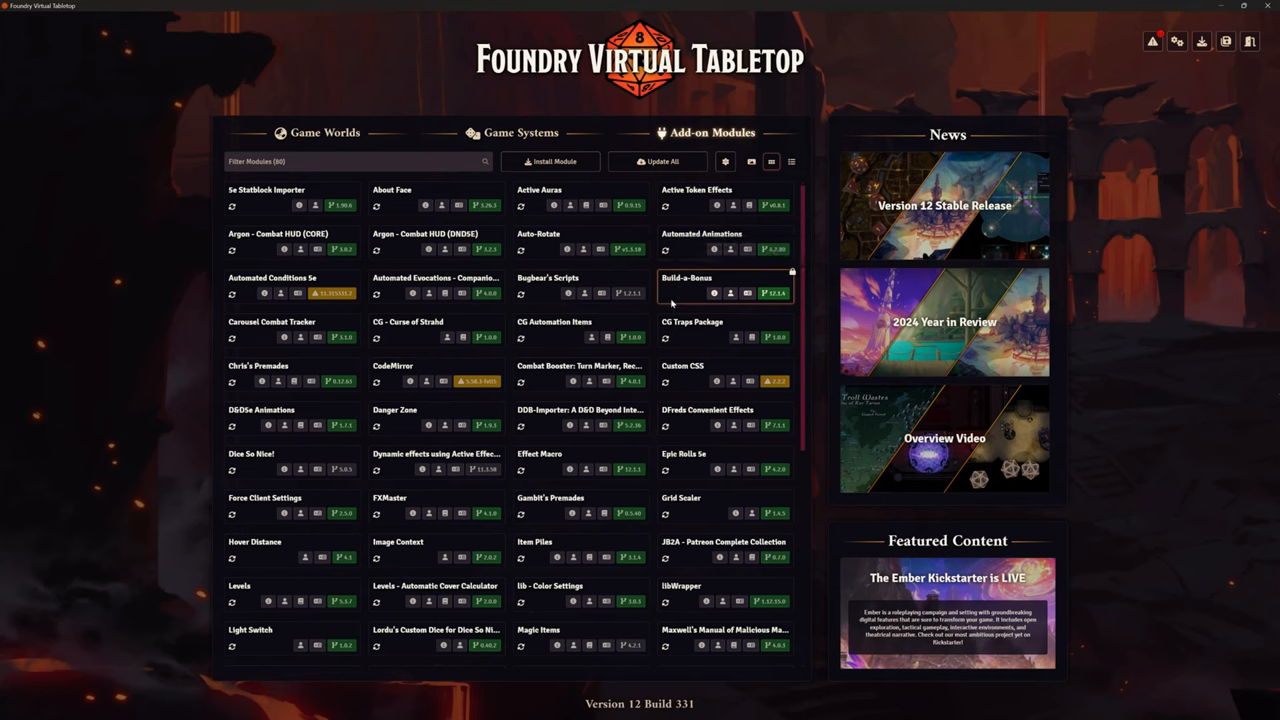
{"action": "mouse_move", "coordinate": [700, 240]}
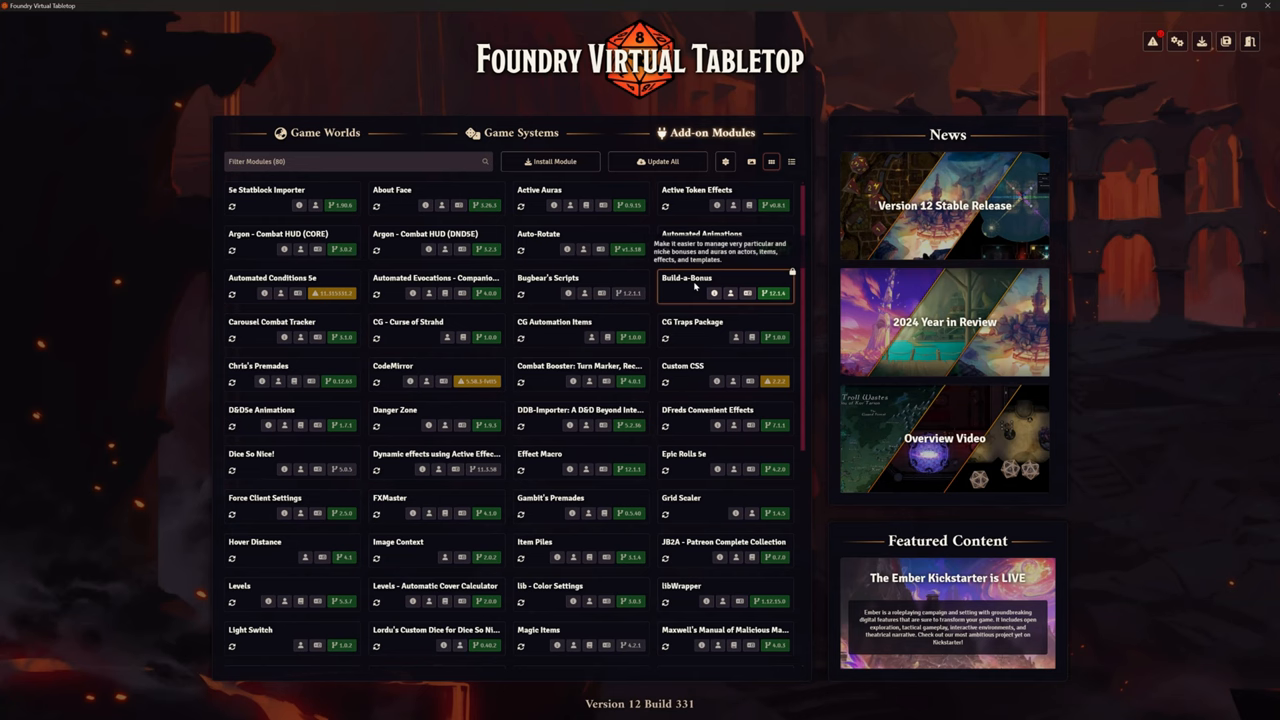
{"action": "mouse_move", "coordinate": [695, 287]}
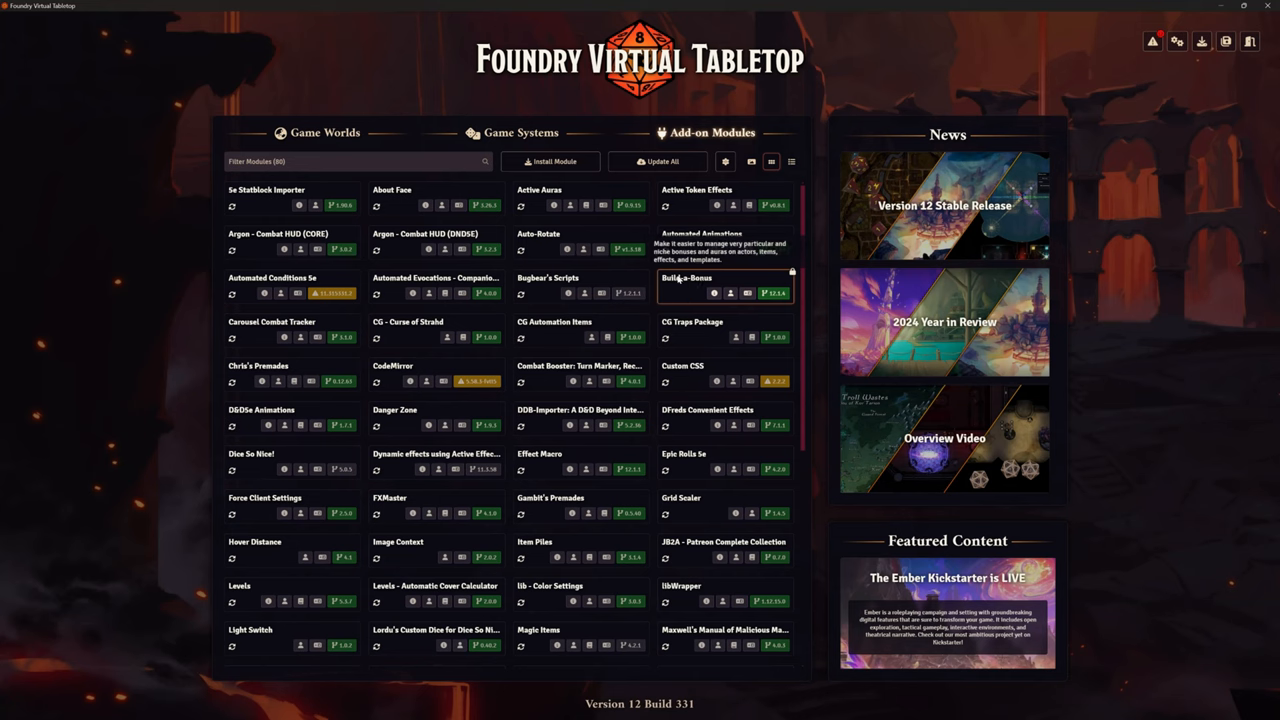
{"action": "mouse_move", "coordinate": [680, 286]}
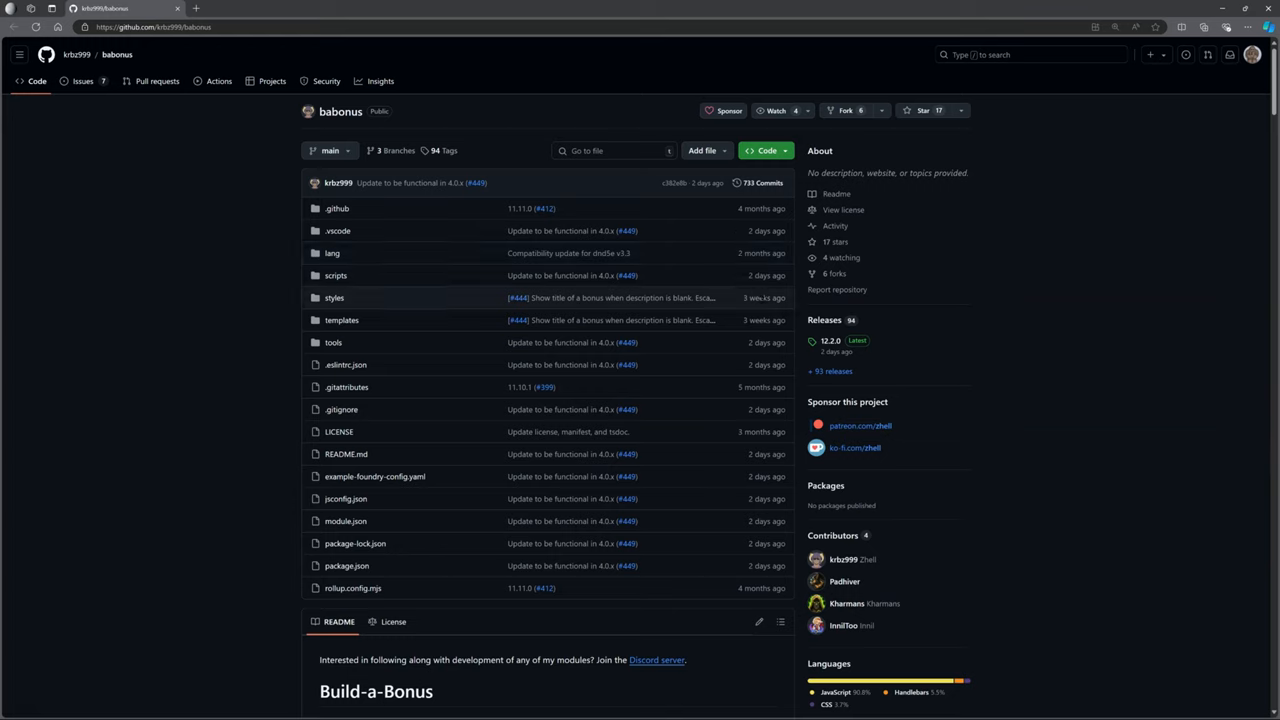
{"action": "mouse_move", "coordinate": [739, 325]}
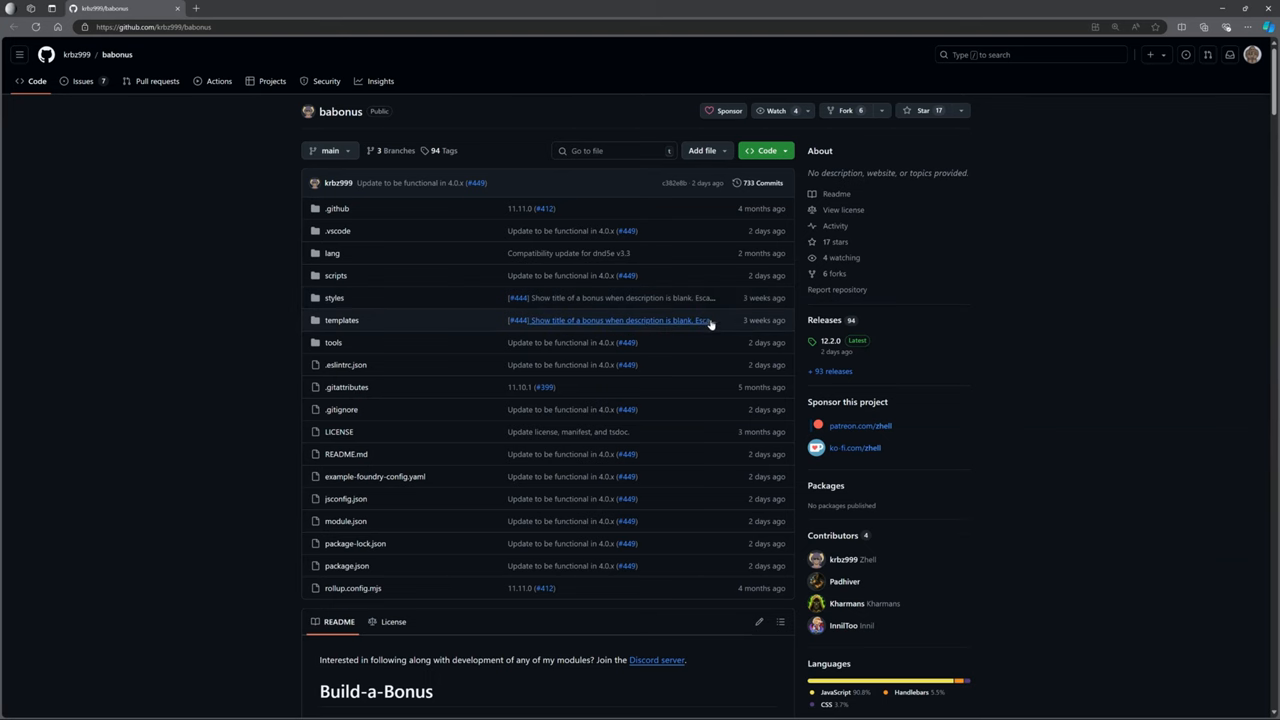
Step: Scroll through the README's usage guide and example screenshots, then return to the file listing
{"action": "scroll", "scroll_direction": "down", "scroll_amount": 3}
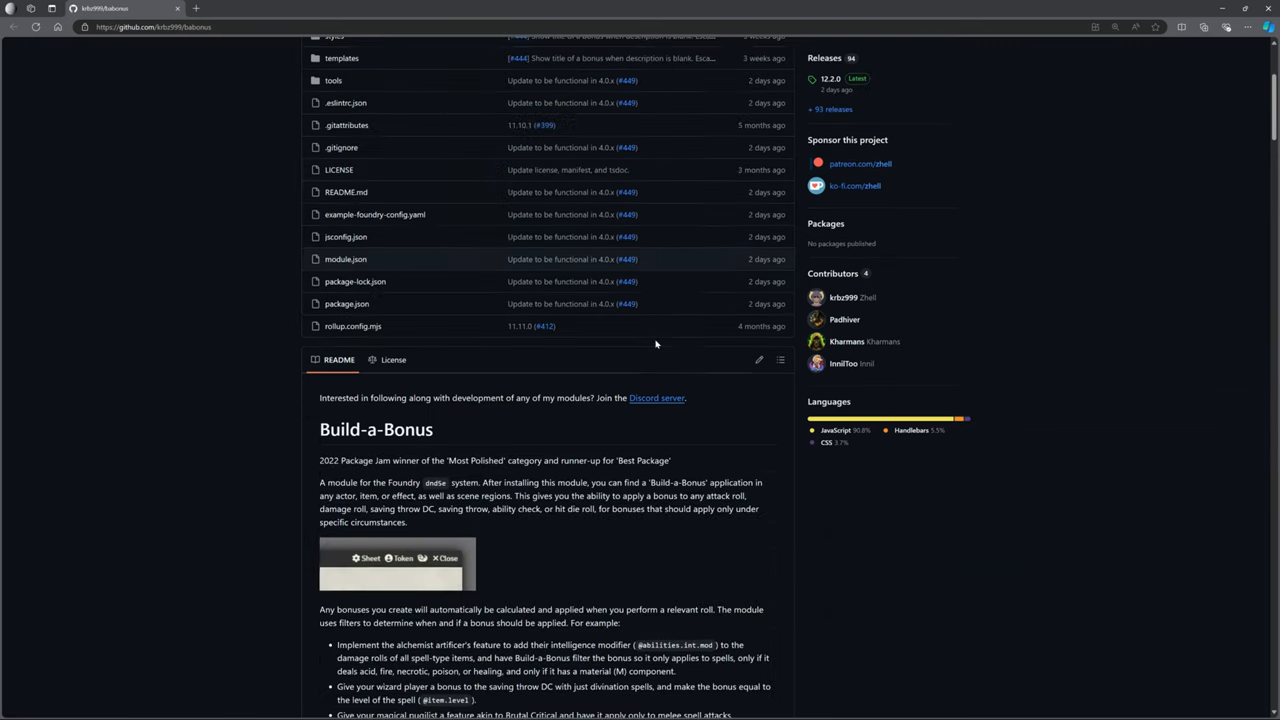
{"action": "scroll", "scroll_direction": "down", "scroll_amount": 3}
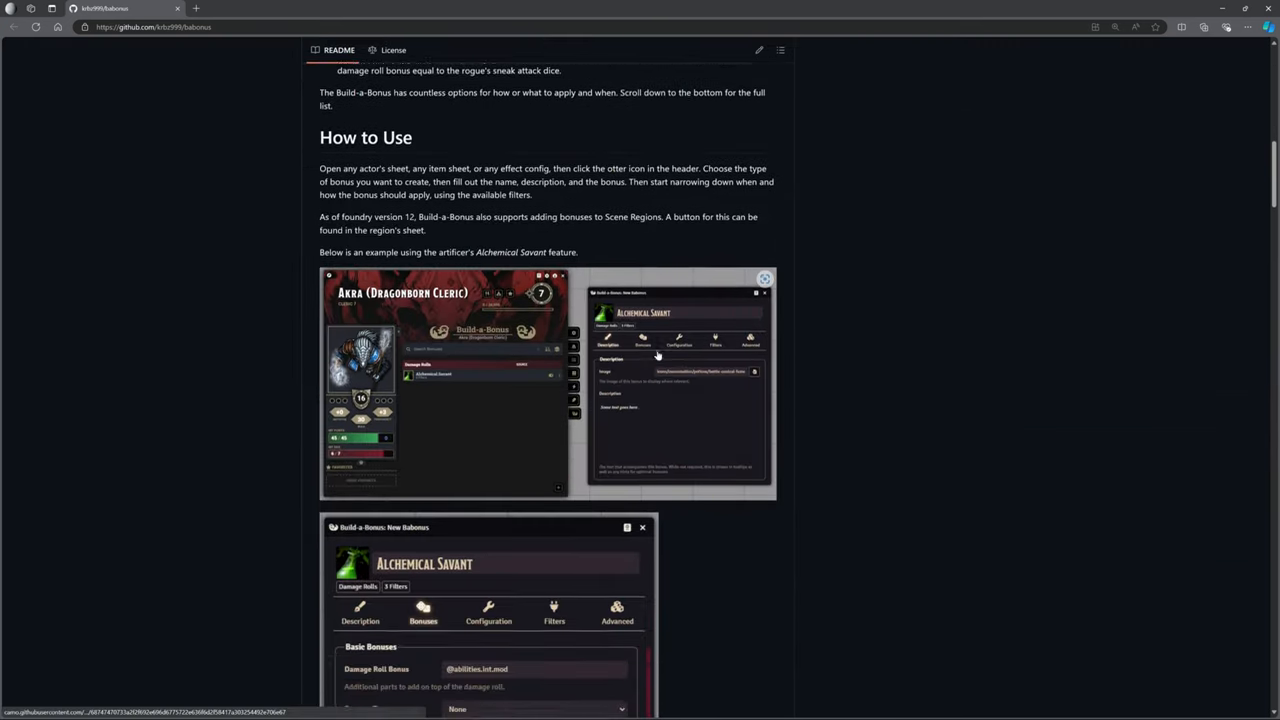
{"action": "scroll", "scroll_direction": "down", "scroll_amount": 3}
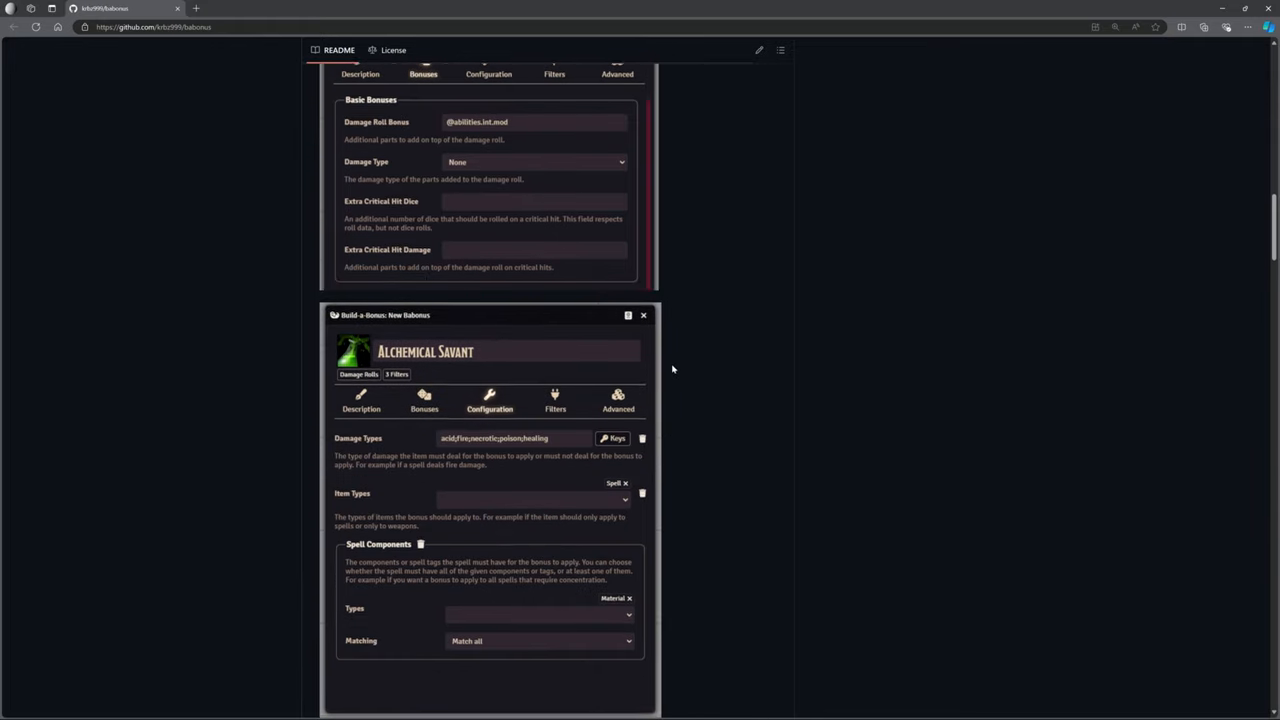
{"action": "left_click", "coordinate": [644, 315]}
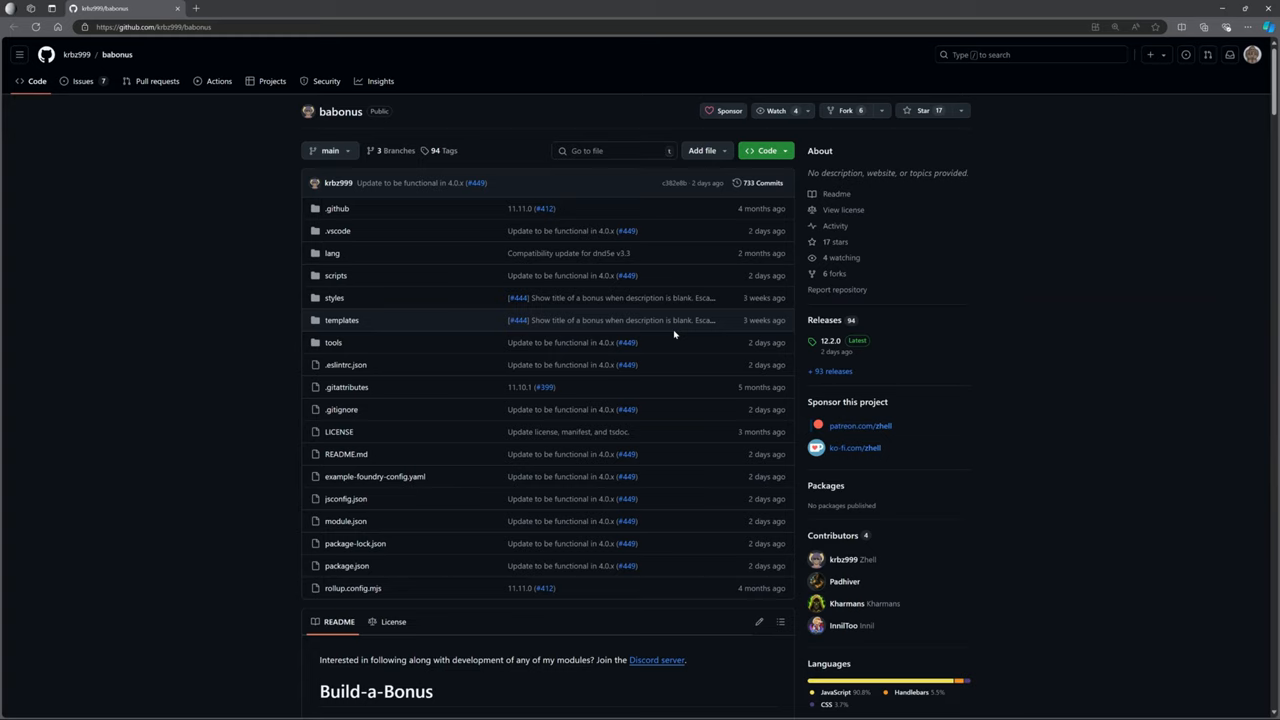
{"action": "mouse_move", "coordinate": [345, 521]}
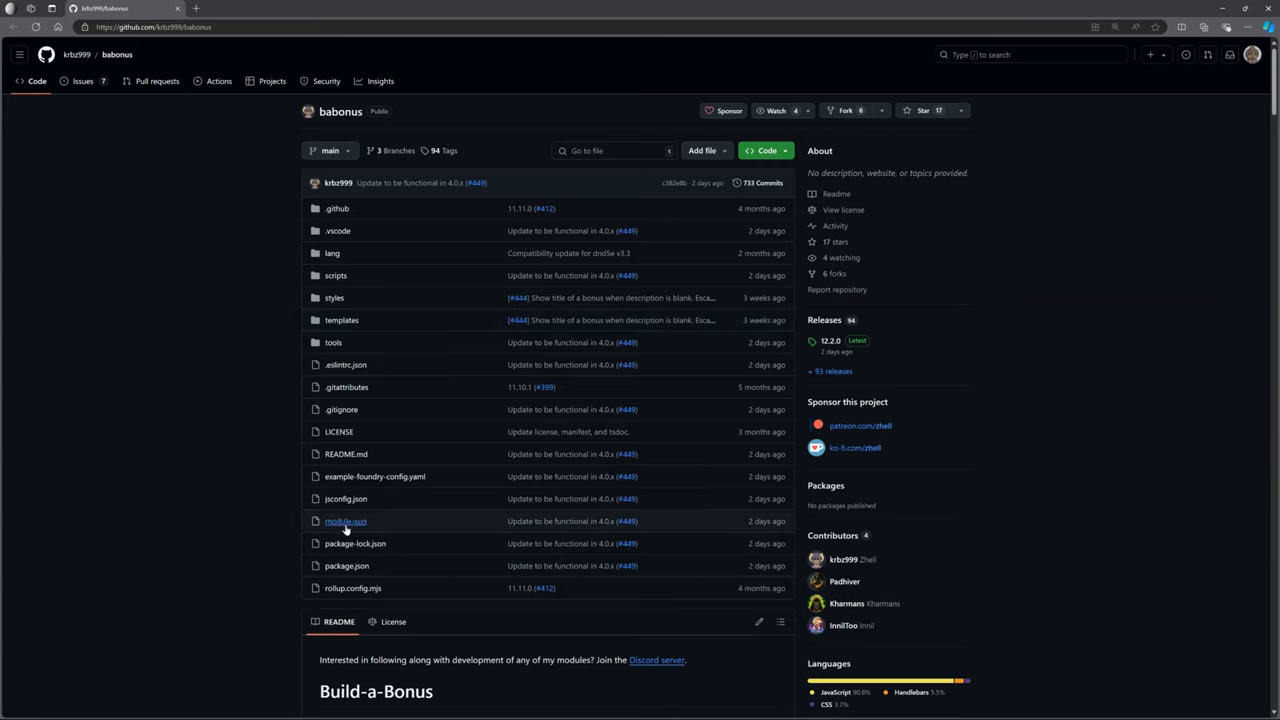
{"action": "mouse_move", "coordinate": [345, 521]}
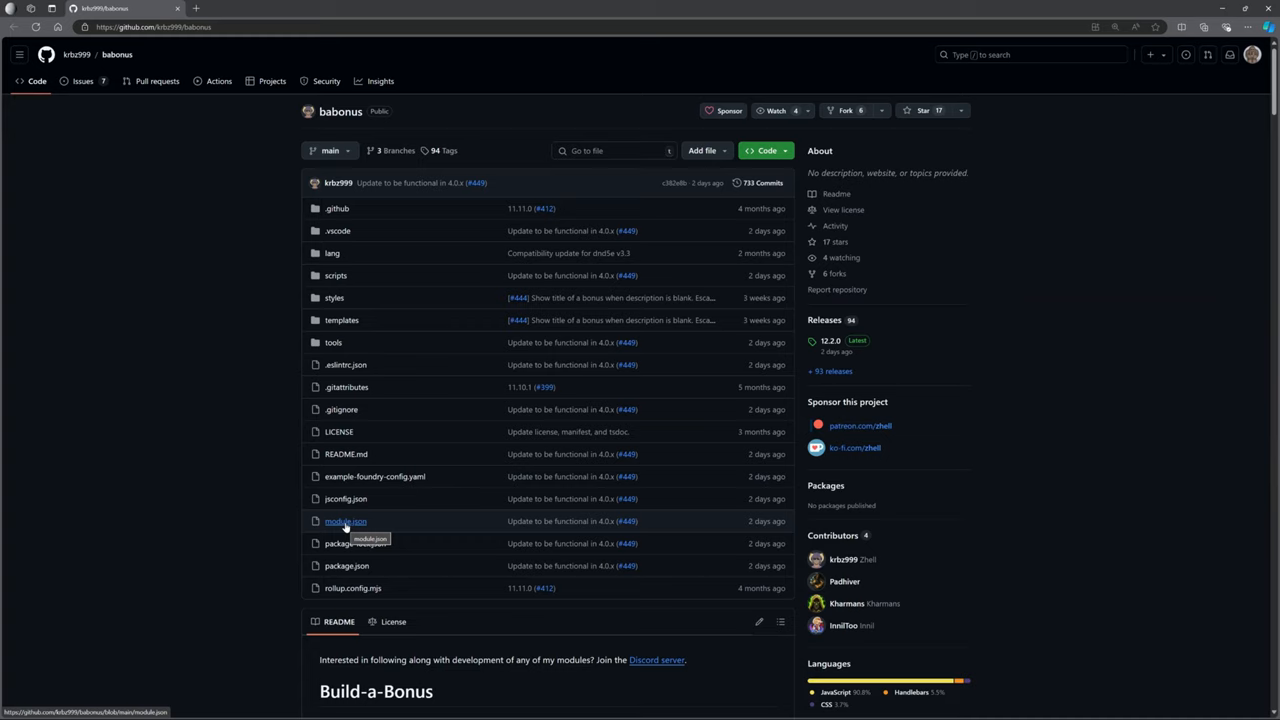
Step: Open babonus module.json in a new tab and select its Foundry 12 compatibility block (lines 14–17)
{"action": "right_click", "coordinate": [345, 521]}
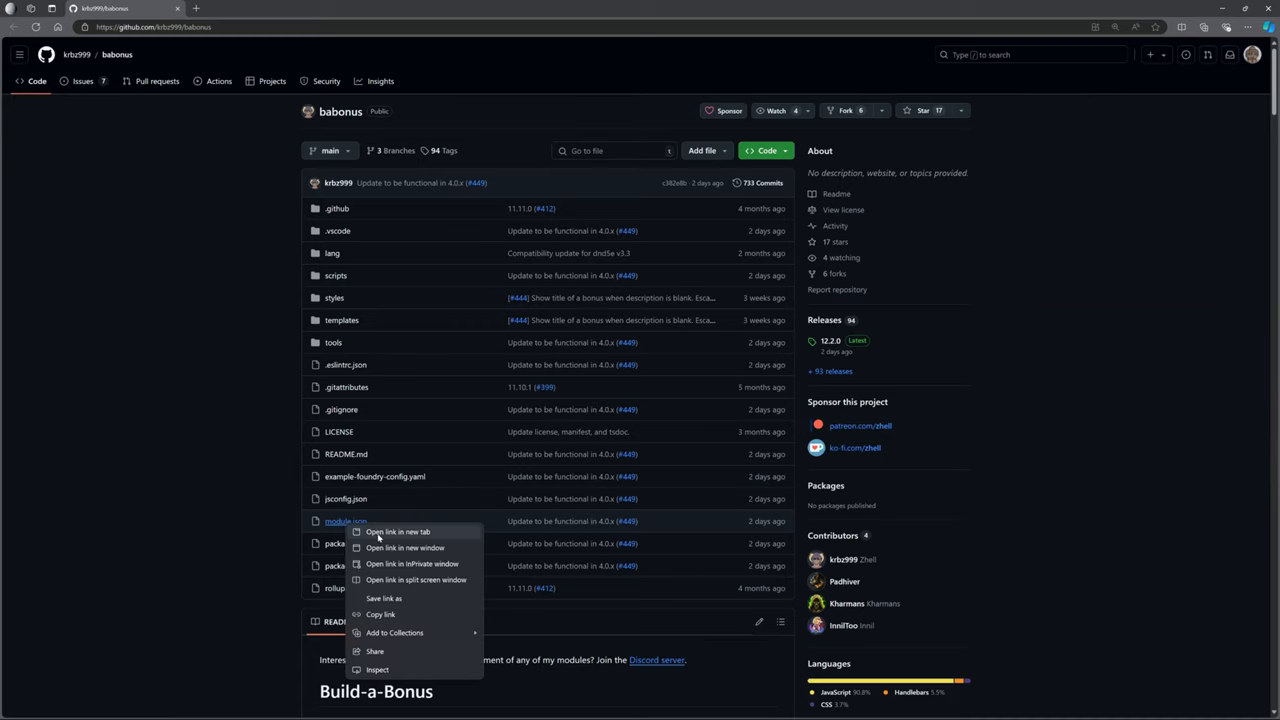
{"action": "left_click", "coordinate": [397, 531]}
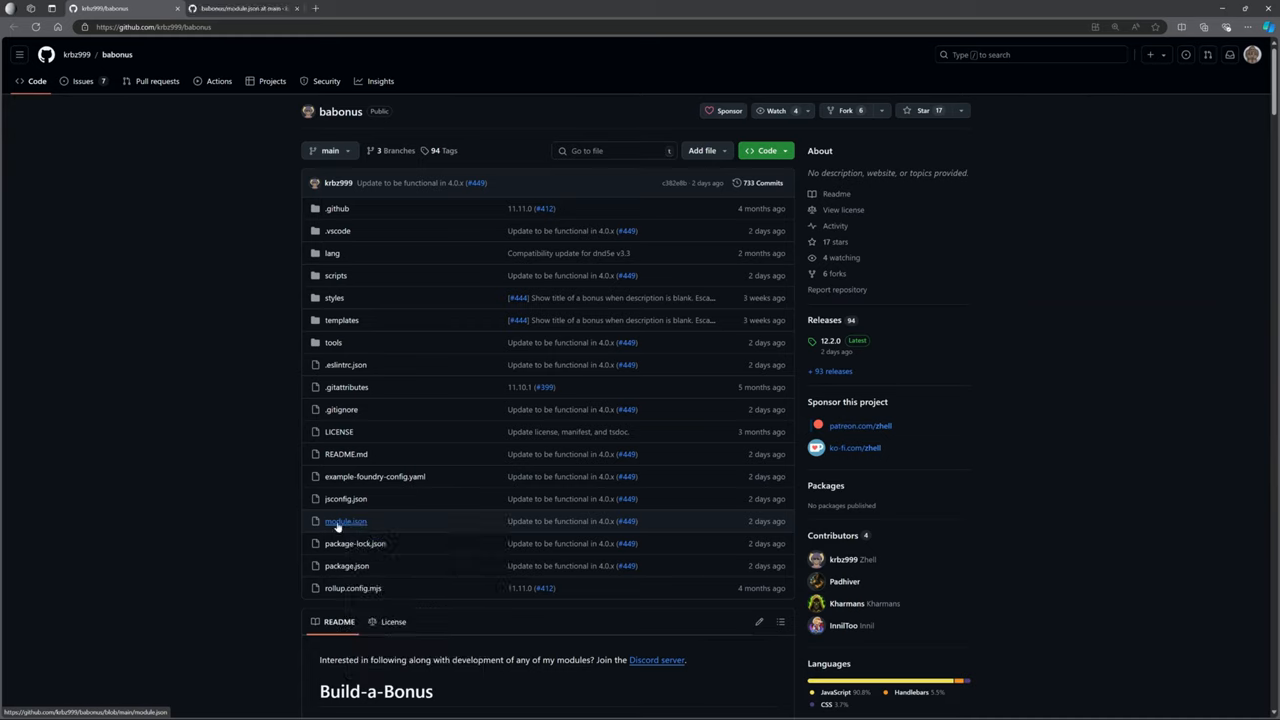
{"action": "left_click", "coordinate": [345, 521]}
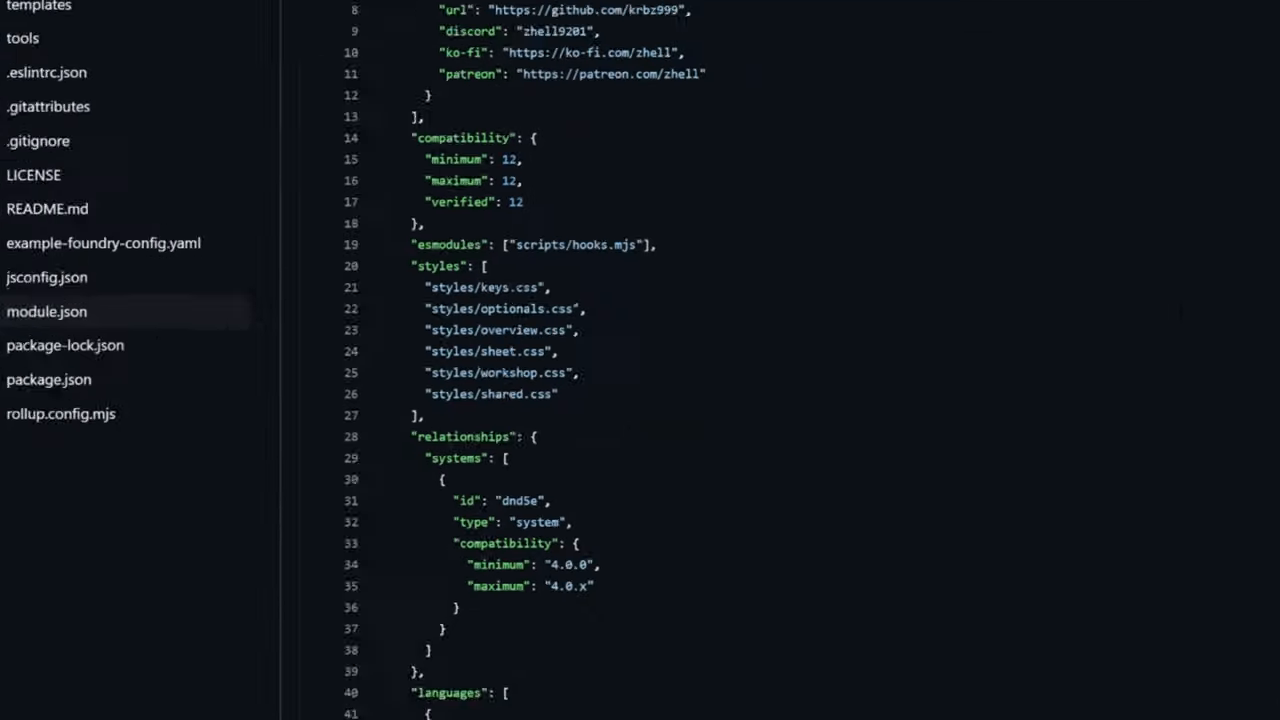
{"action": "scroll", "scroll_direction": "down", "scroll_amount": 3}
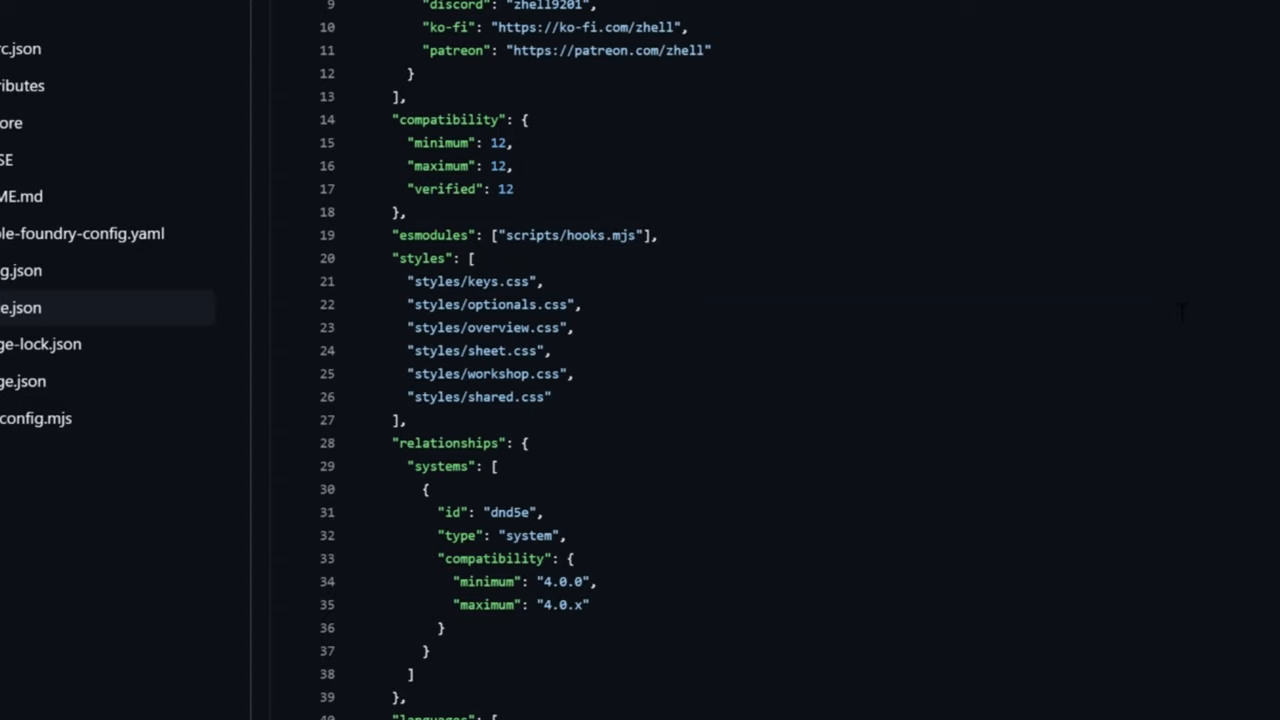
{"action": "left_click_drag", "start_coordinate": [407, 119], "coordinate": [510, 189]}
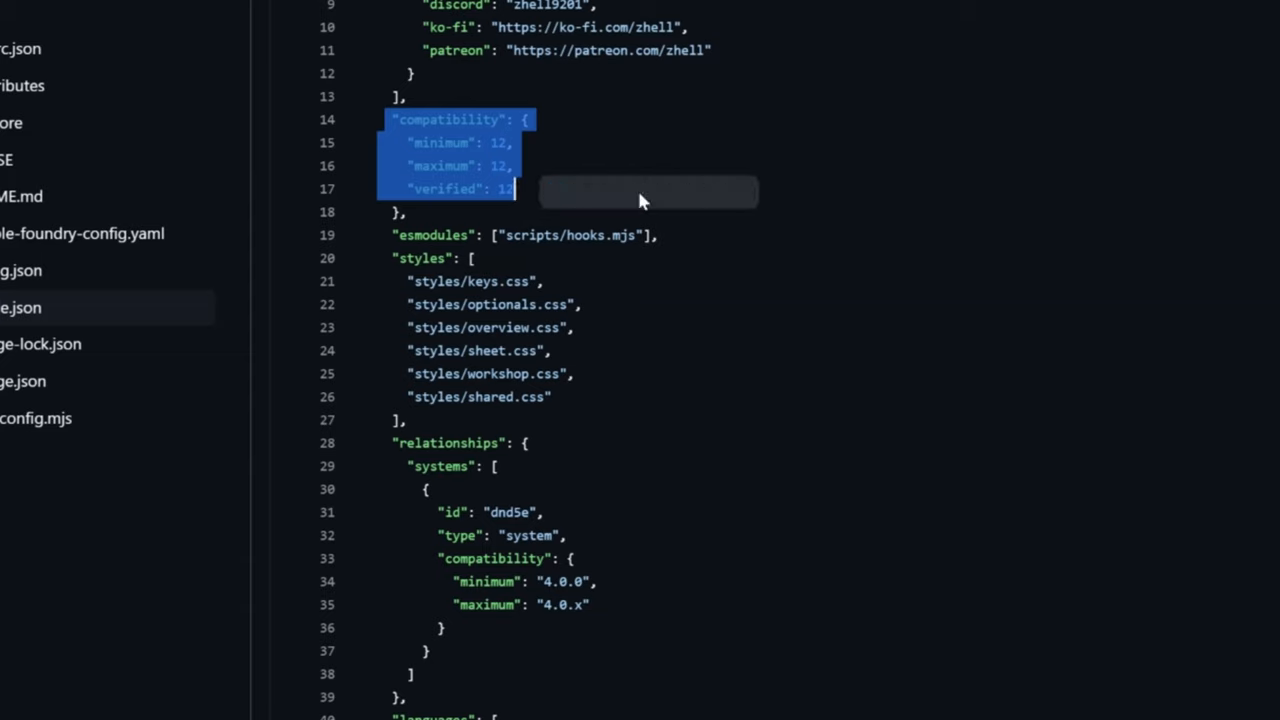
{"action": "mouse_move", "coordinate": [485, 186]}
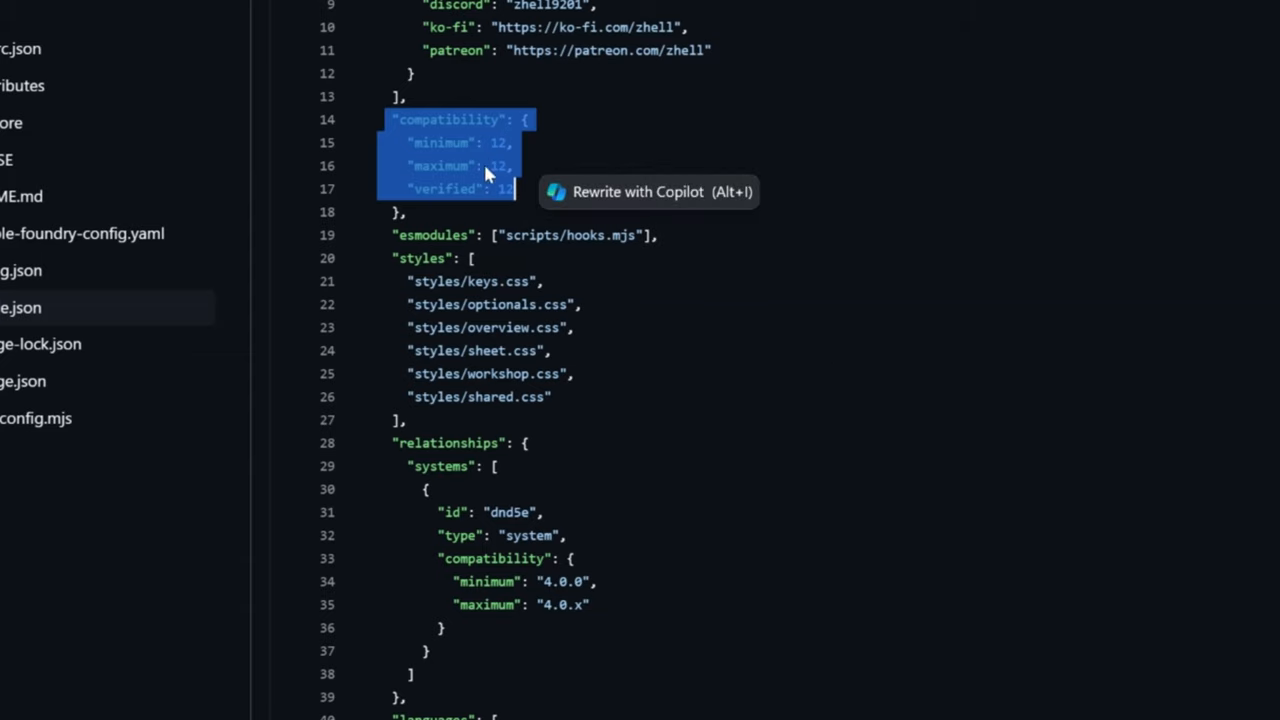
{"action": "mouse_move", "coordinate": [500, 185]}
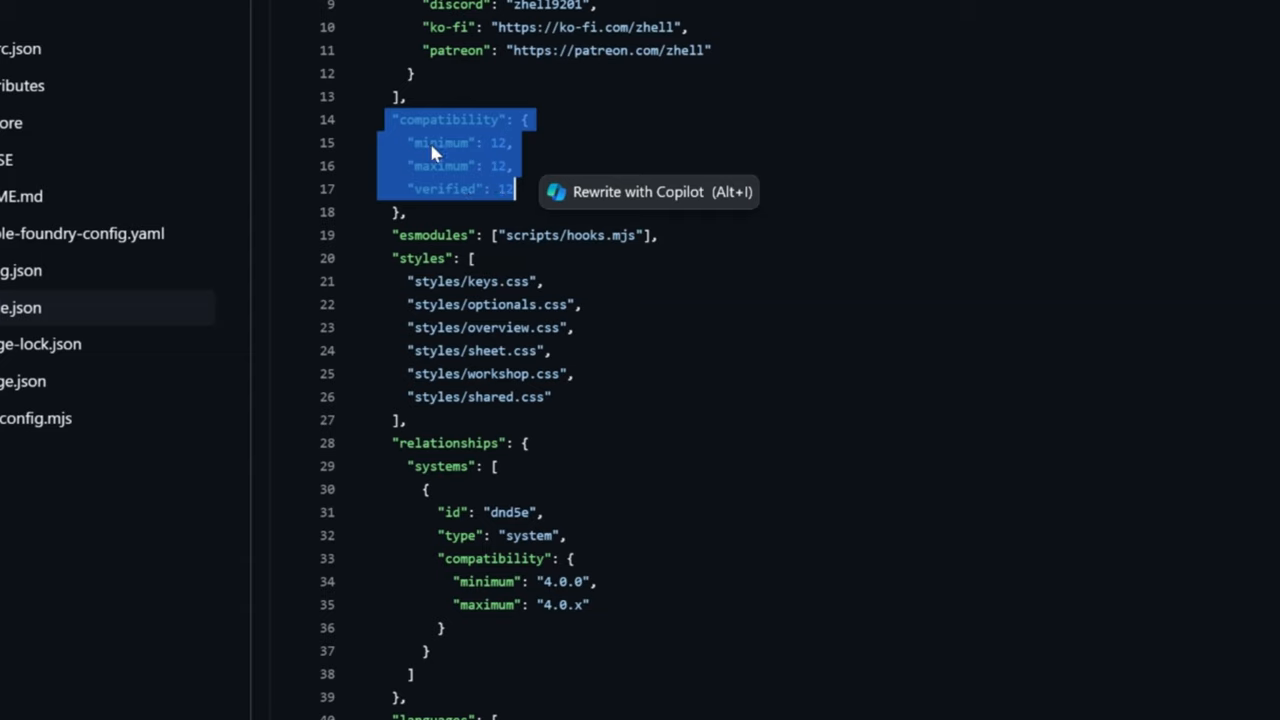
{"action": "mouse_move", "coordinate": [470, 188]}
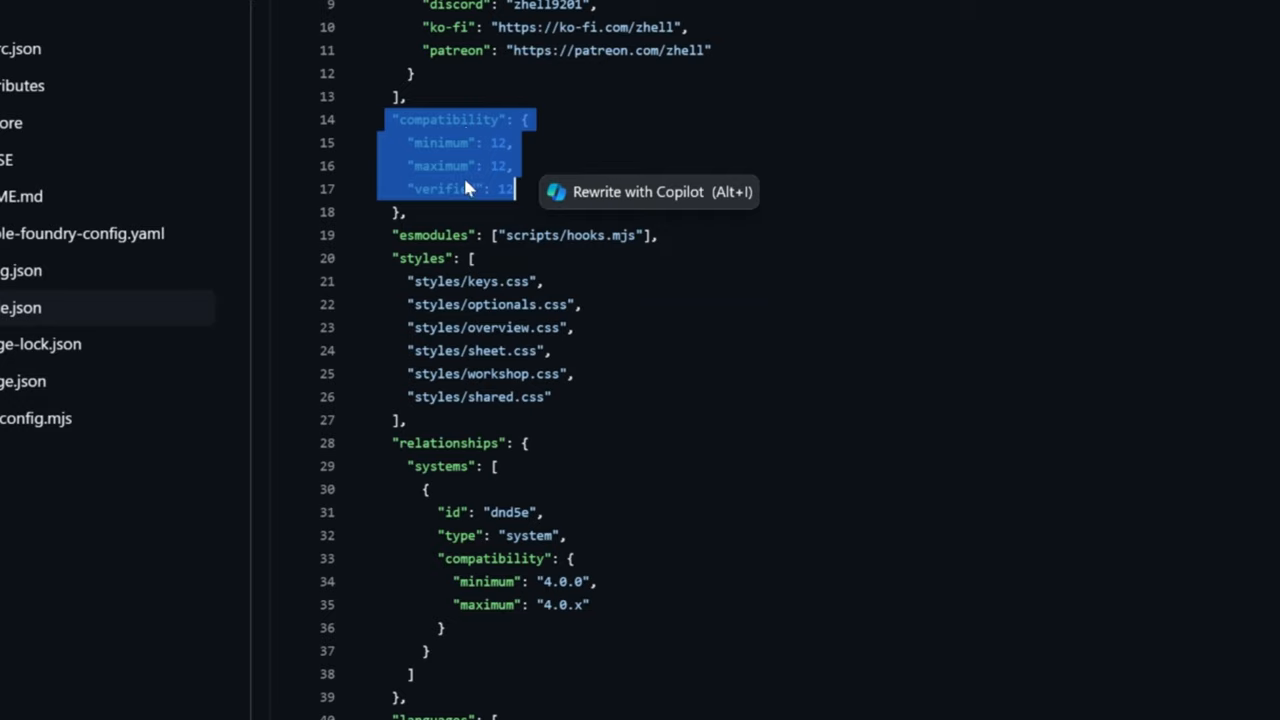
{"action": "mouse_move", "coordinate": [455, 168]}
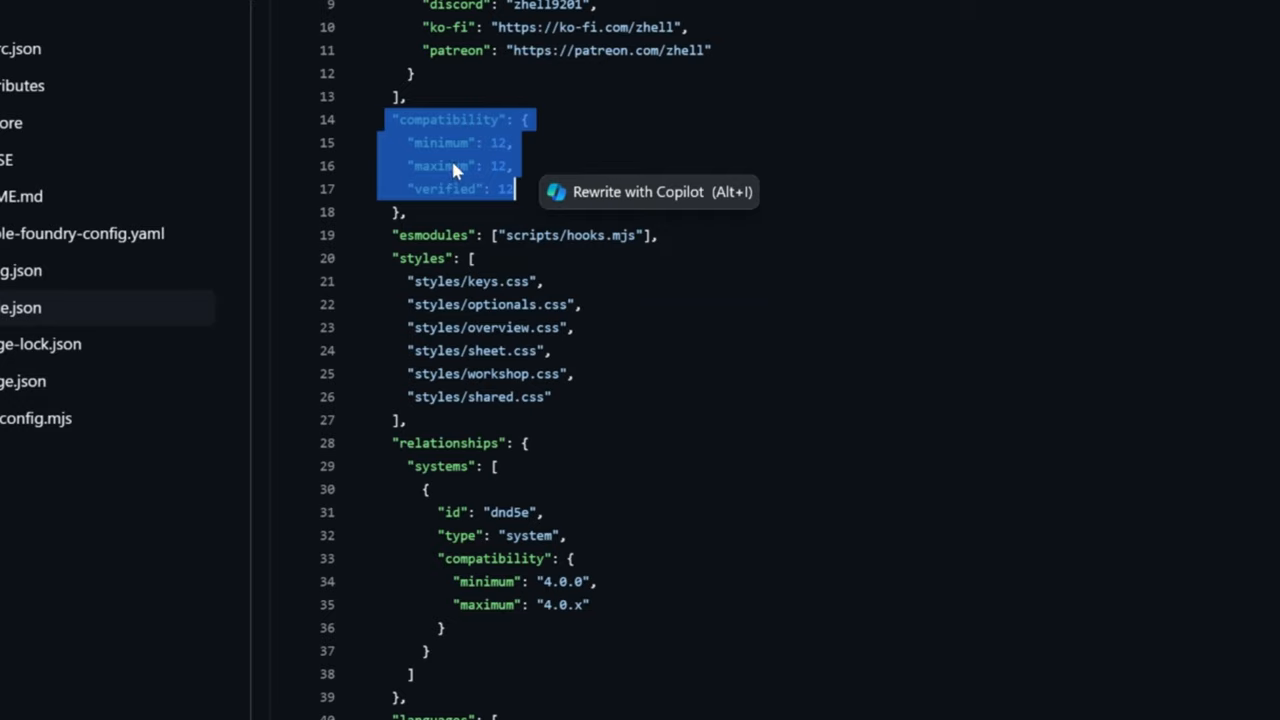
{"action": "mouse_move", "coordinate": [438, 518]}
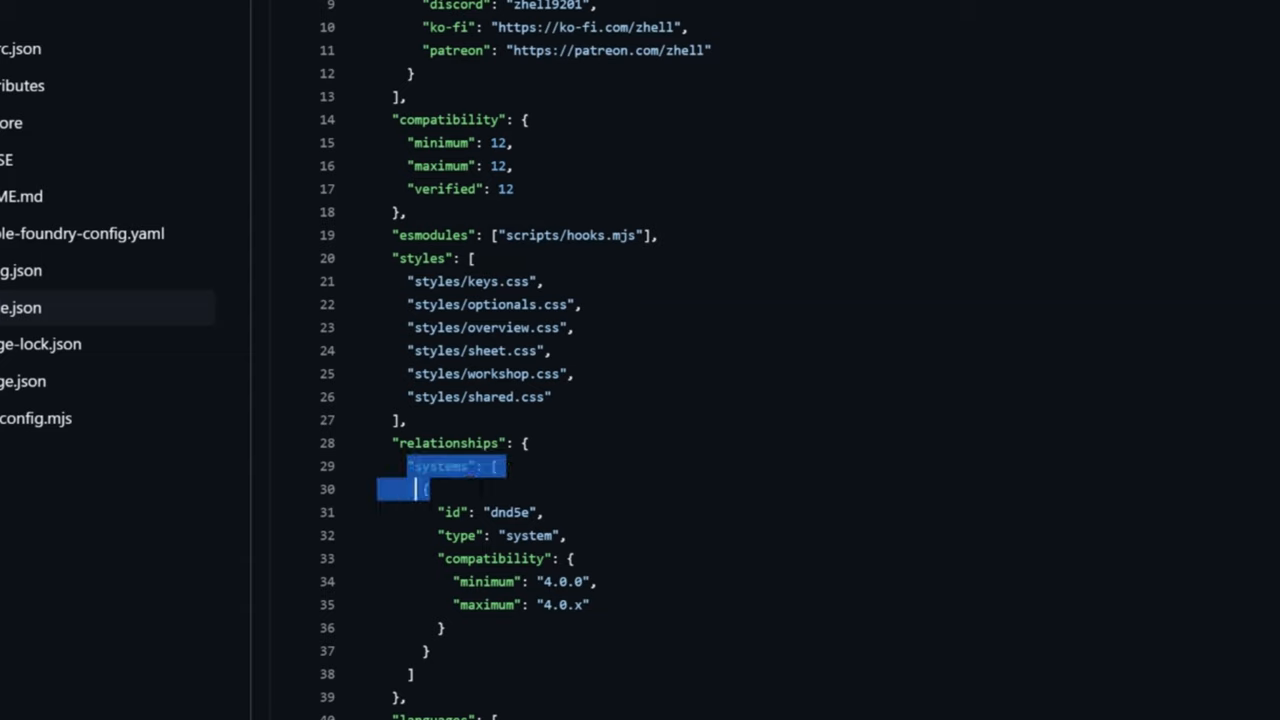
Step: Select the relationships.systems block requiring dnd5e 4.0.0 through 4.0.x (lines 29–35)
{"action": "left_click_drag", "start_coordinate": [425, 489], "coordinate": [565, 604]}
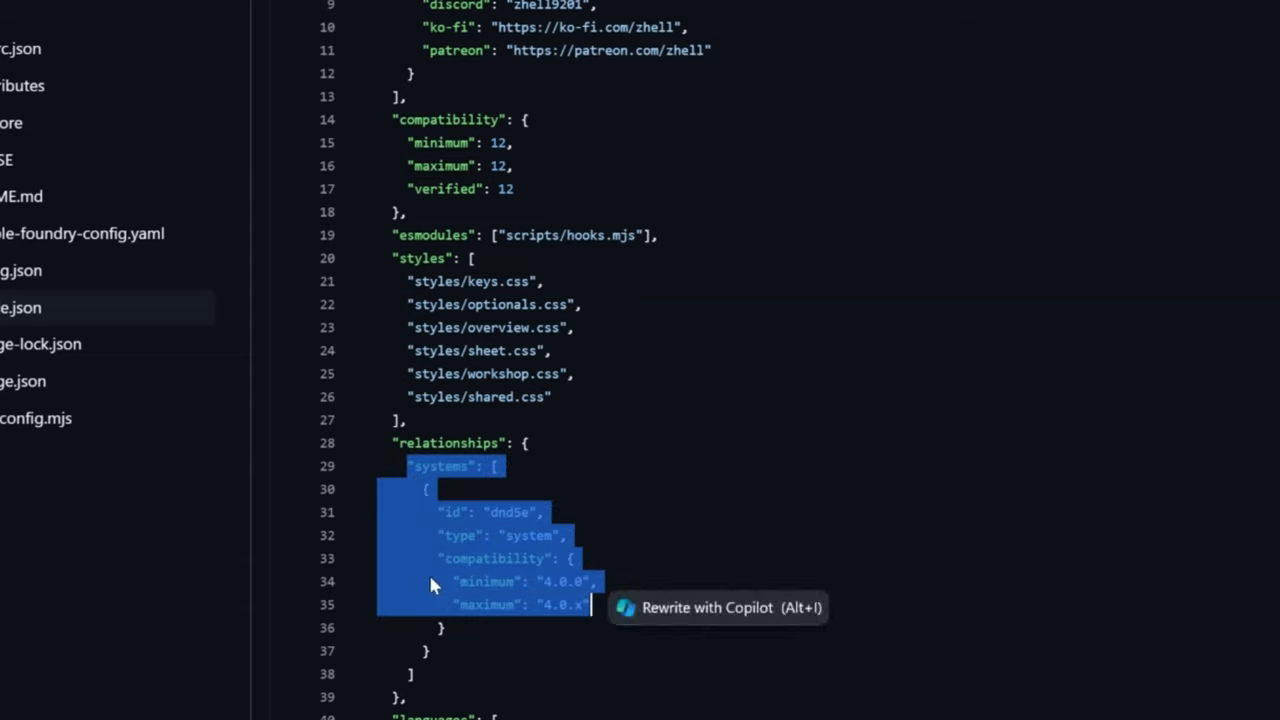
{"action": "mouse_move", "coordinate": [515, 528]}
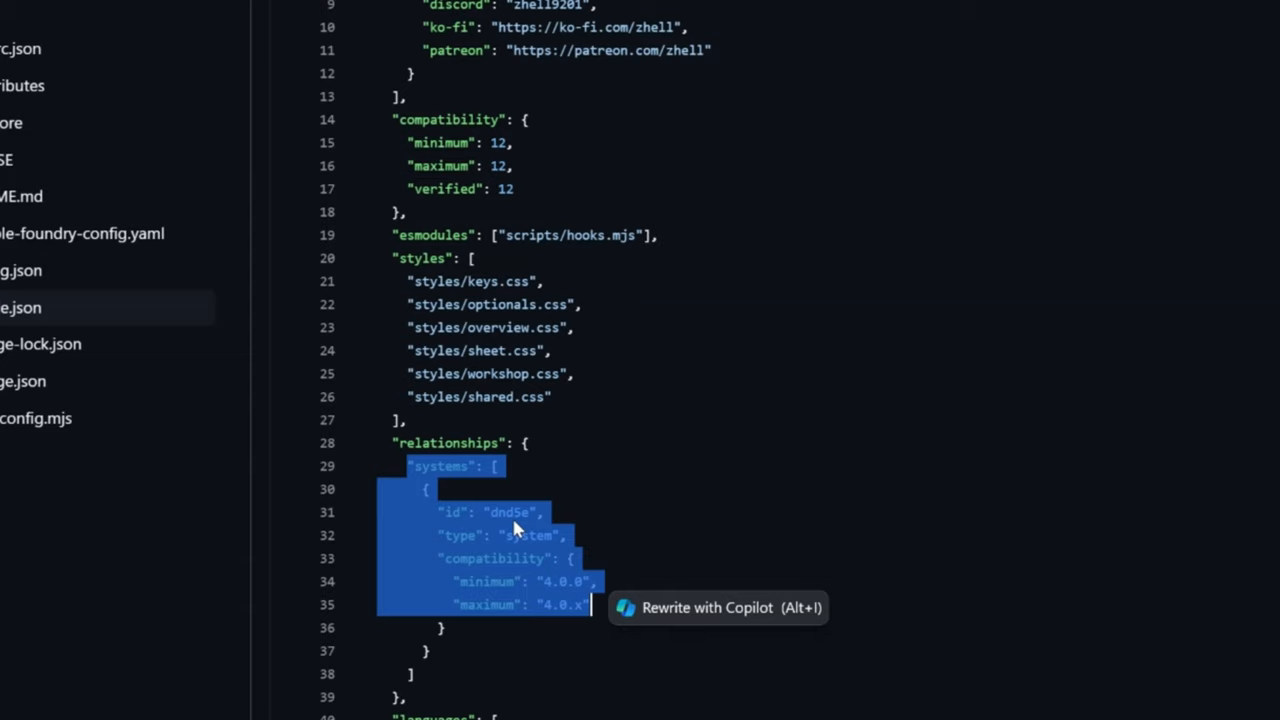
{"action": "mouse_move", "coordinate": [560, 598]}
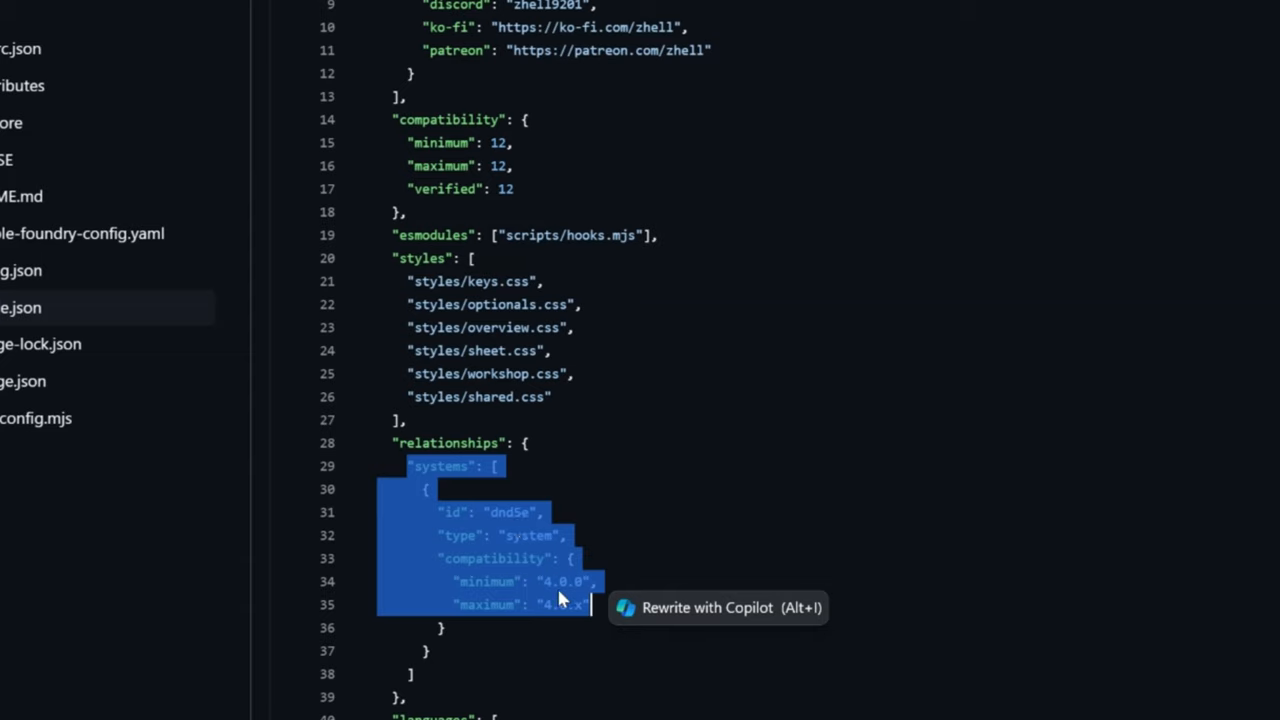
{"action": "mouse_move", "coordinate": [575, 590]}
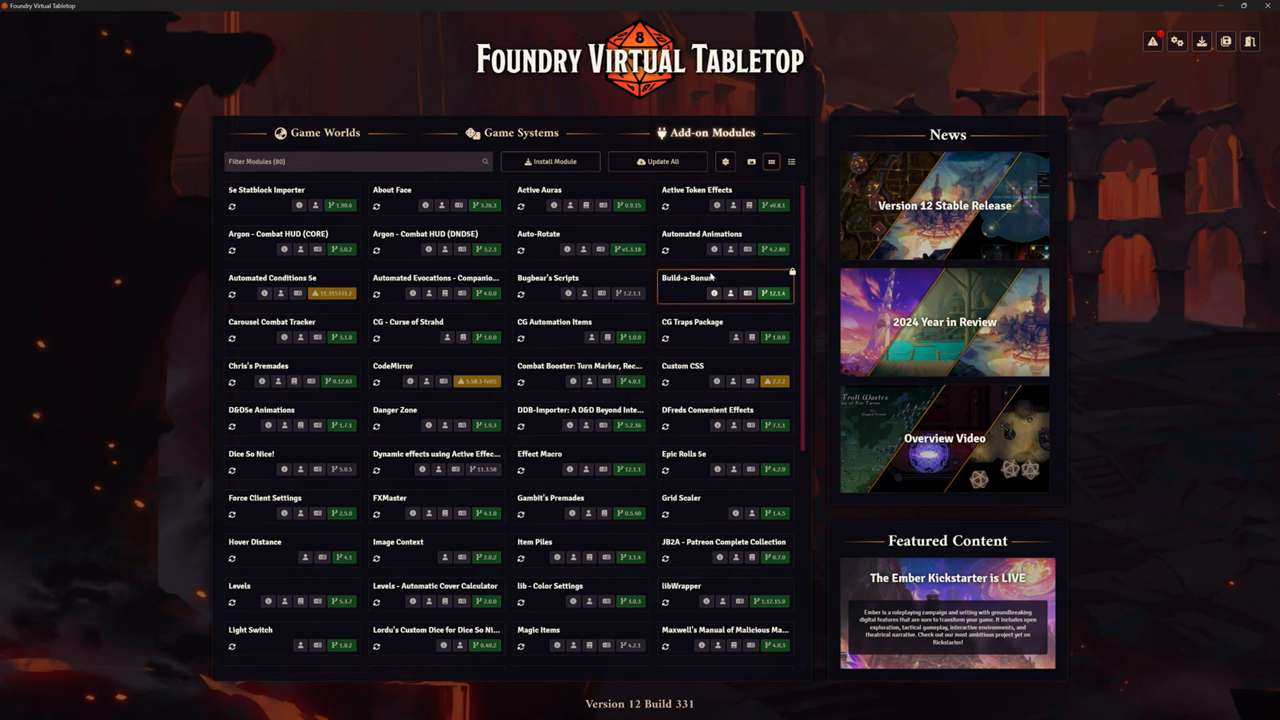
{"action": "mouse_move", "coordinate": [710, 240]}
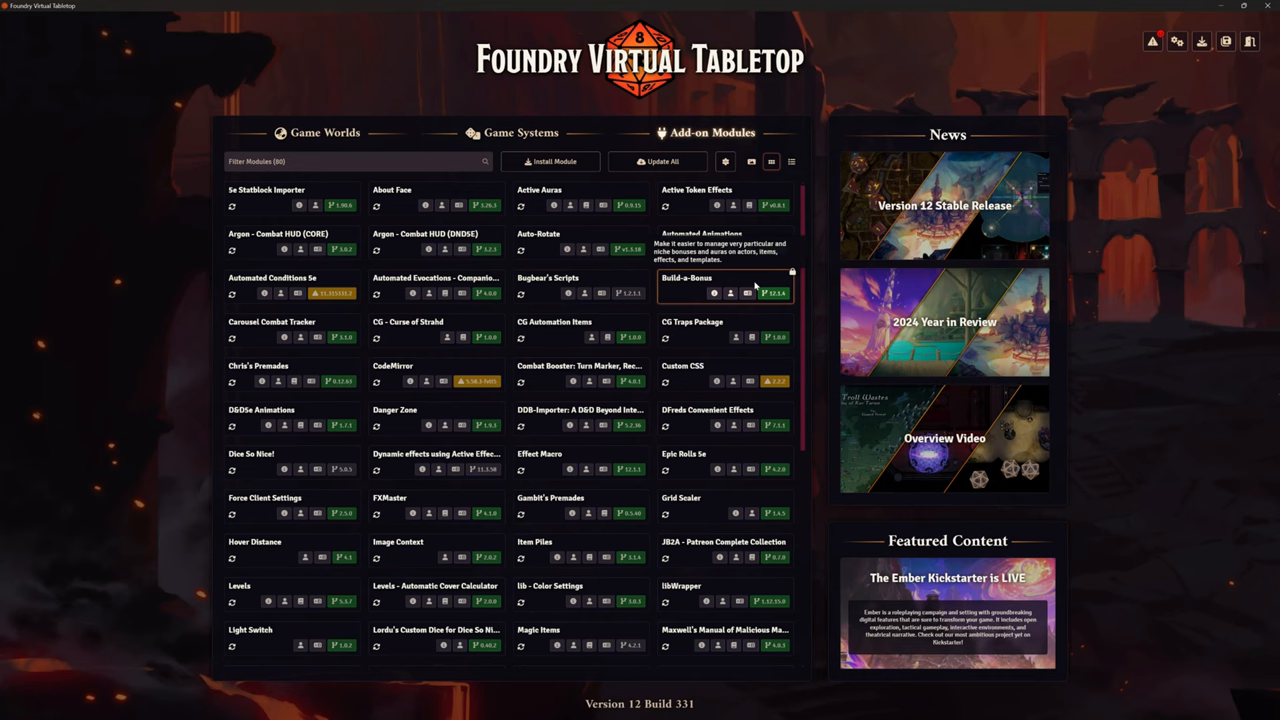
{"action": "mouse_move", "coordinate": [700, 293]}
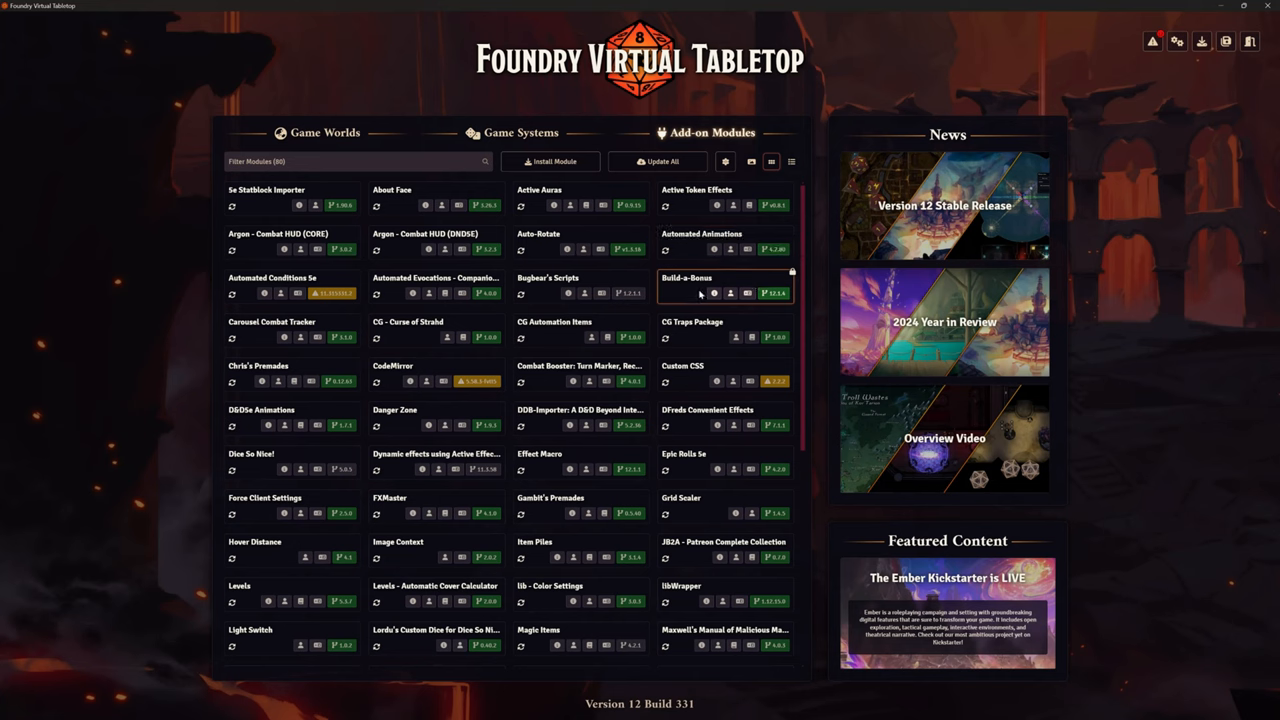
{"action": "mouse_move", "coordinate": [694, 248]}
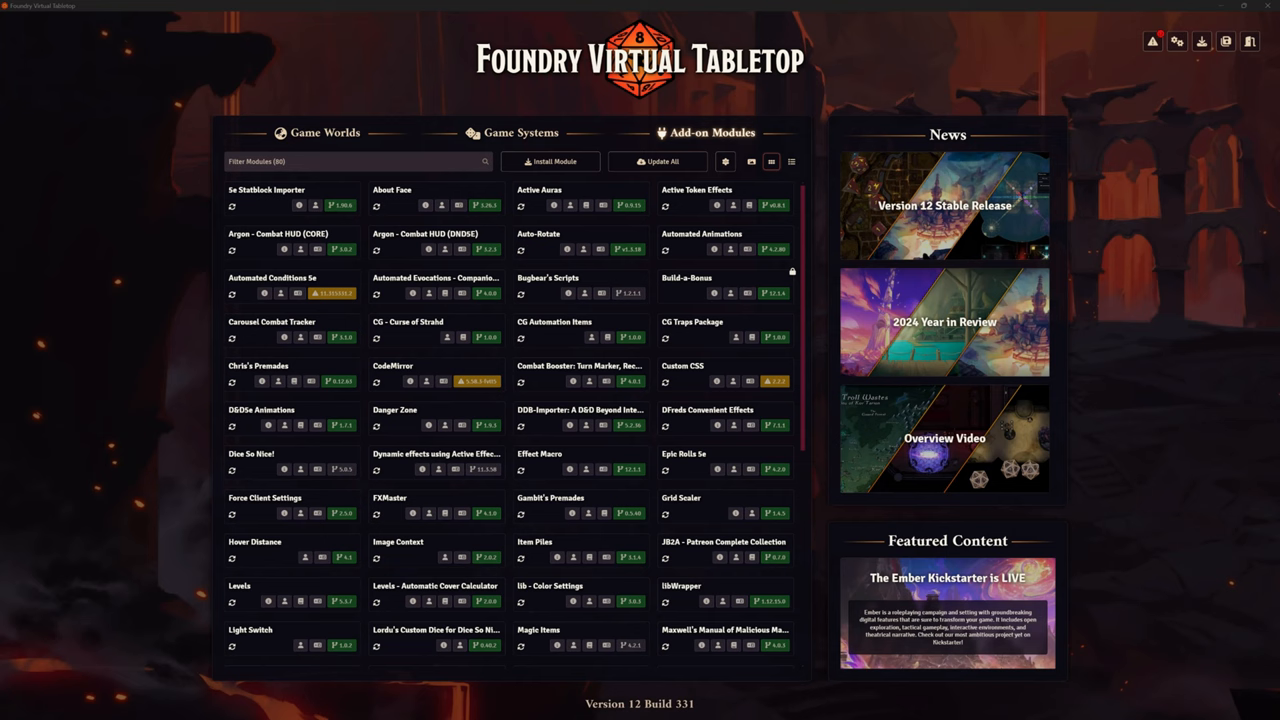
{"action": "mouse_move", "coordinate": [672, 340]}
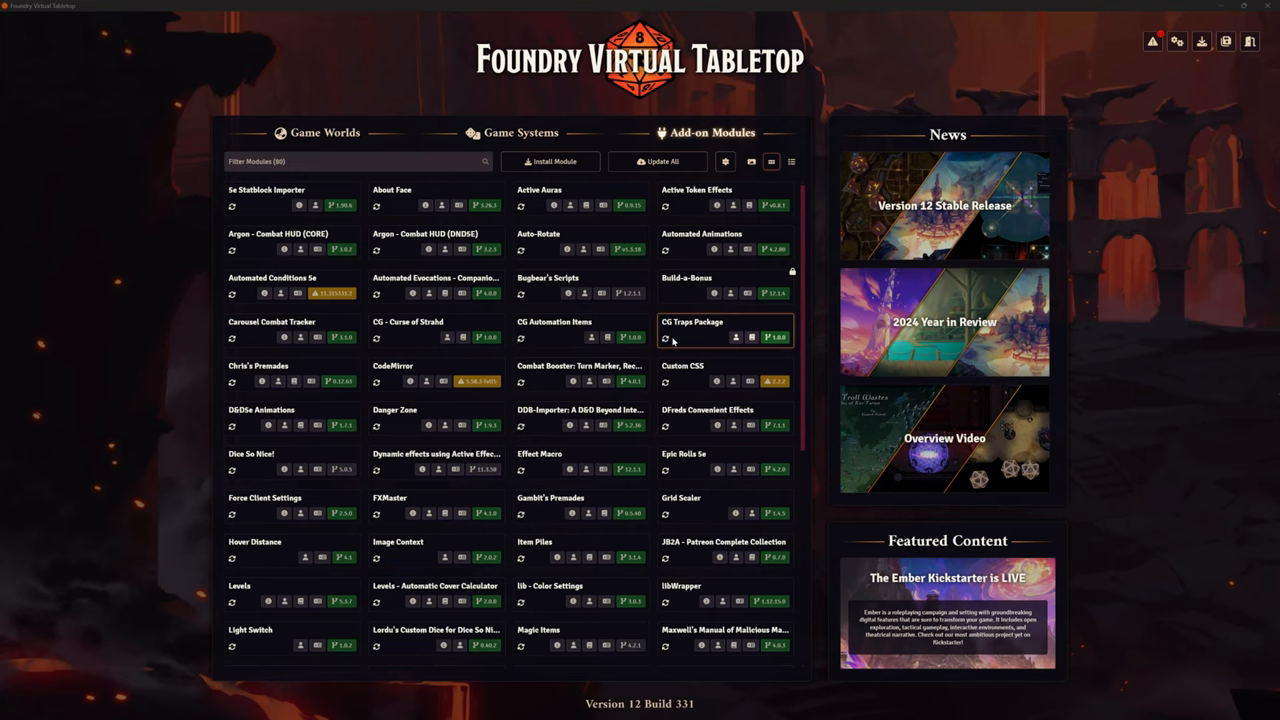
{"action": "mouse_move", "coordinate": [665, 468]}
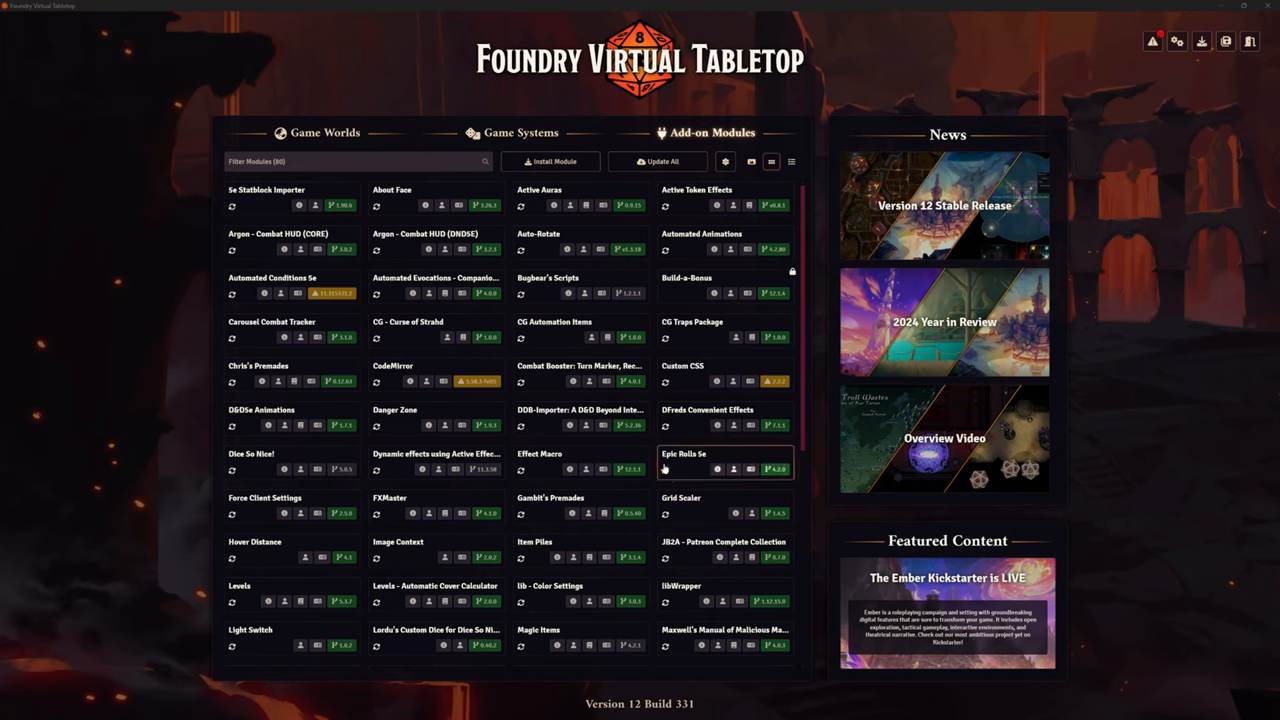
{"action": "scroll", "scroll_direction": "down", "scroll_amount": 3}
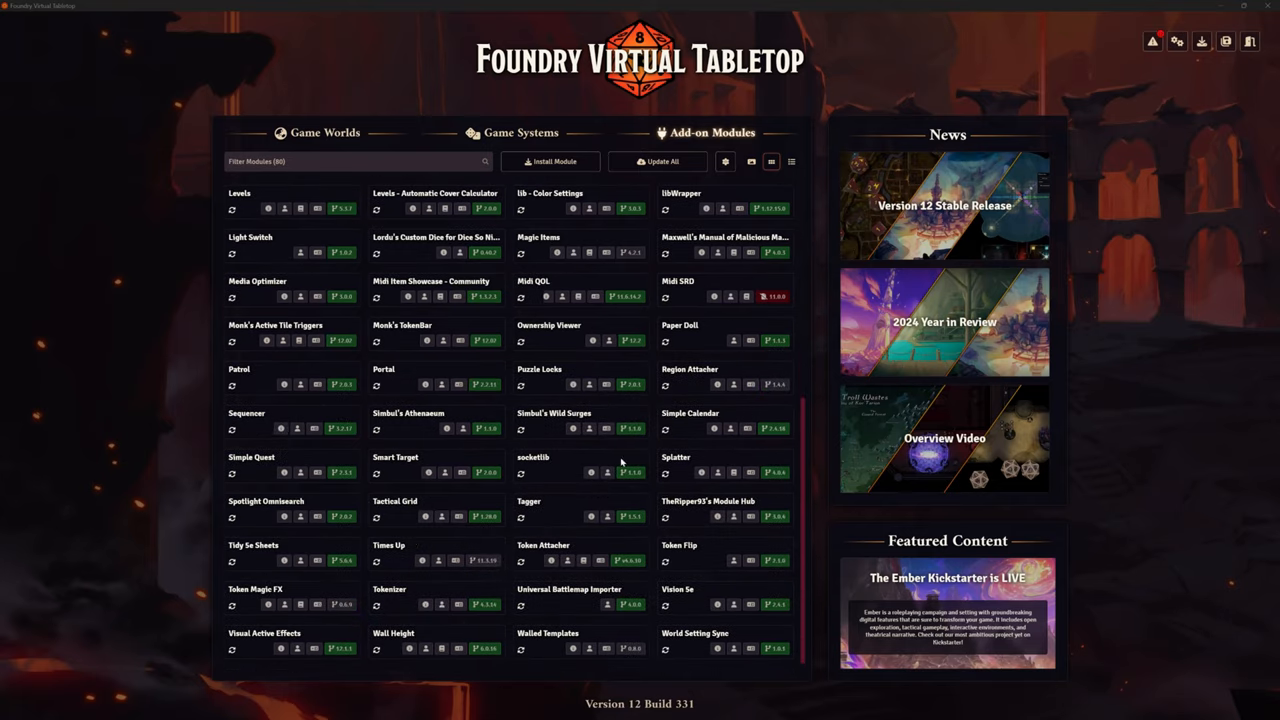
{"action": "mouse_move", "coordinate": [585, 560]}
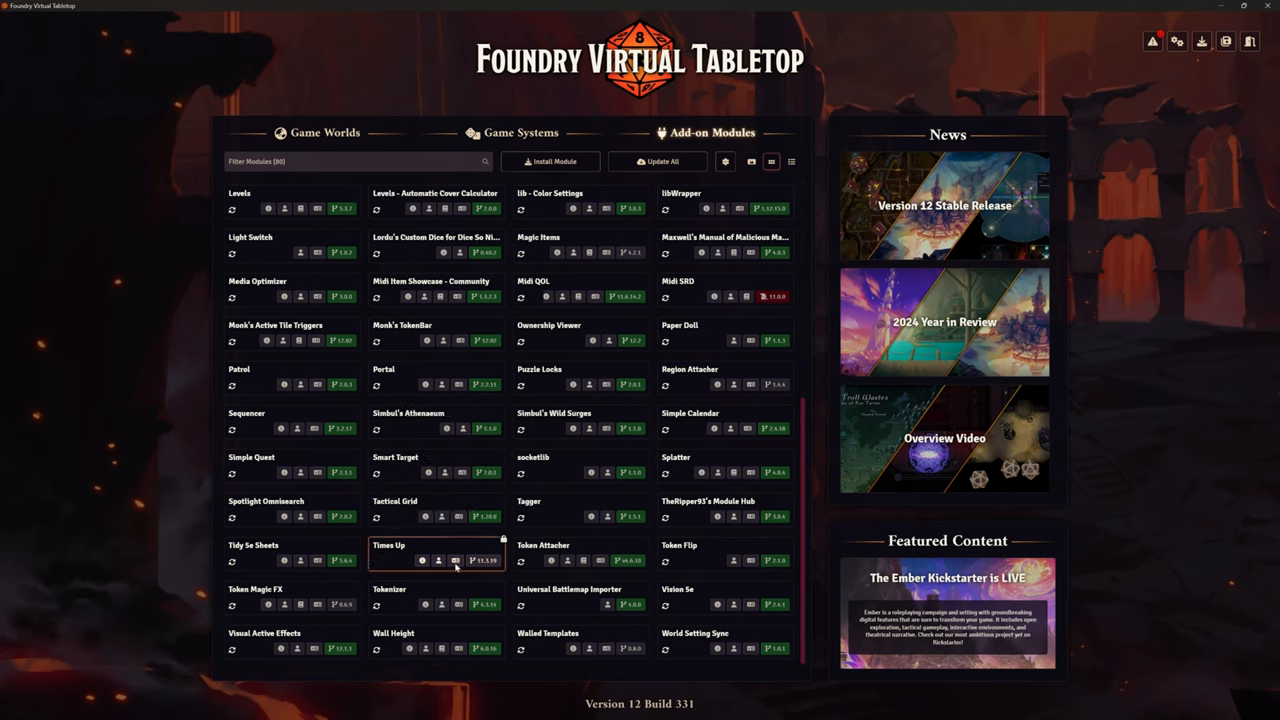
{"action": "mouse_move", "coordinate": [474, 551]}
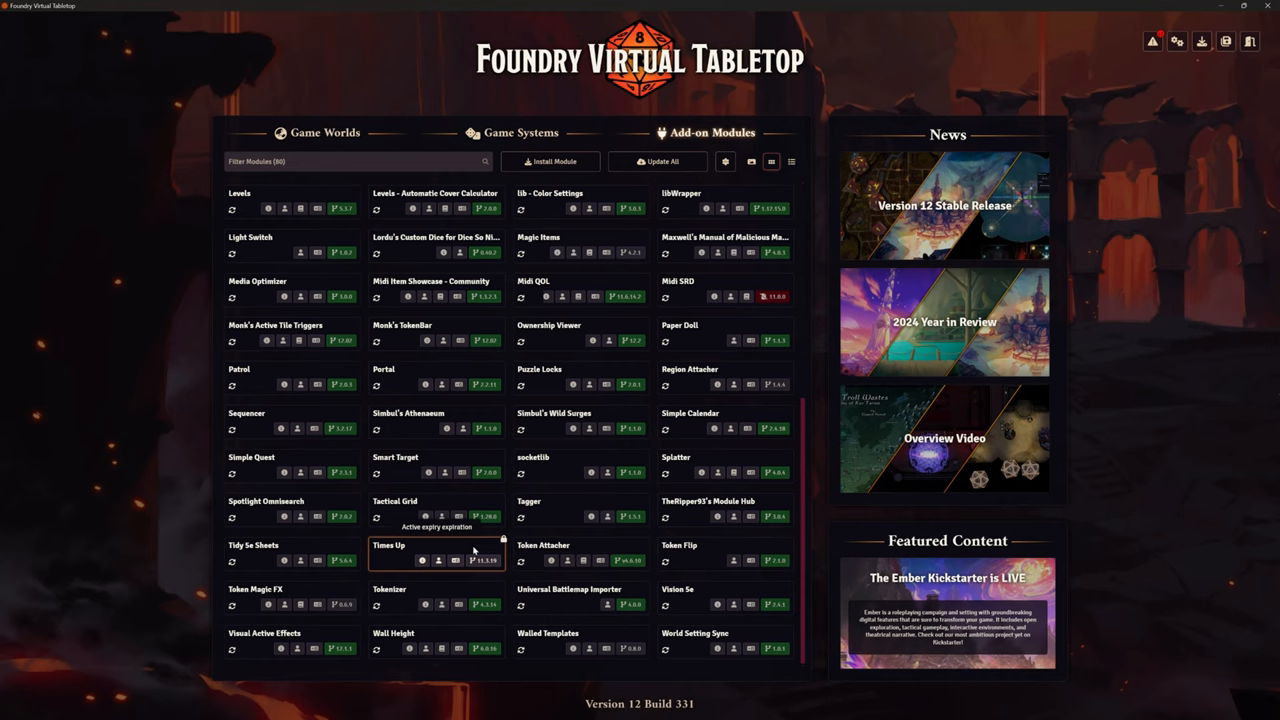
{"action": "mouse_move", "coordinate": [665, 597]}
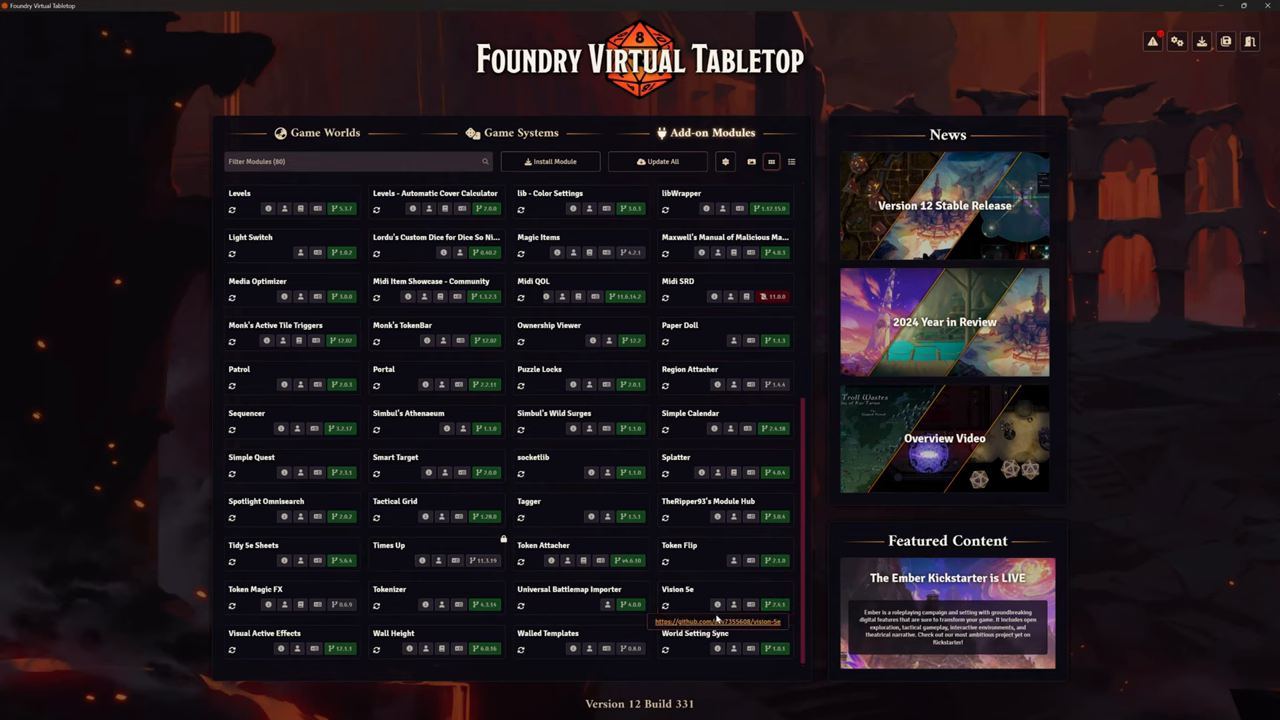
Step: Navigate to the Vision 5e GitHub repository and load its module.json manifest
{"action": "left_click", "coordinate": [717, 622]}
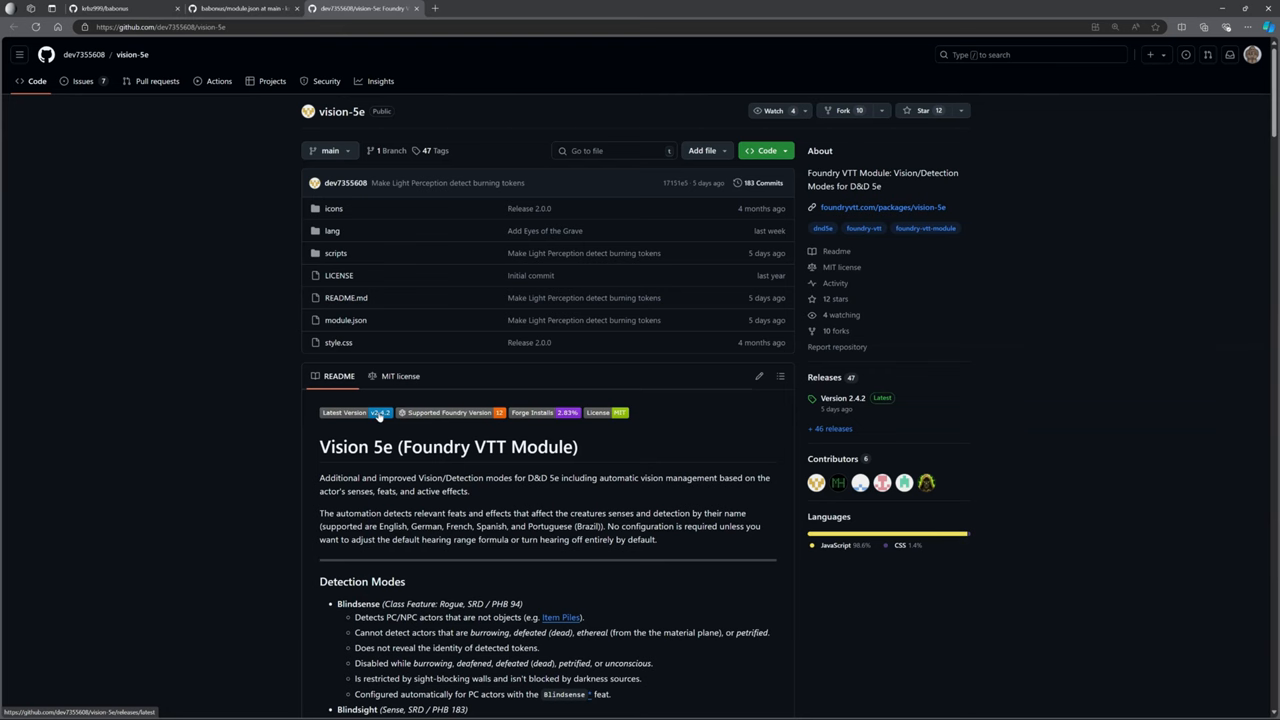
{"action": "scroll", "scroll_direction": "down", "scroll_amount": 3}
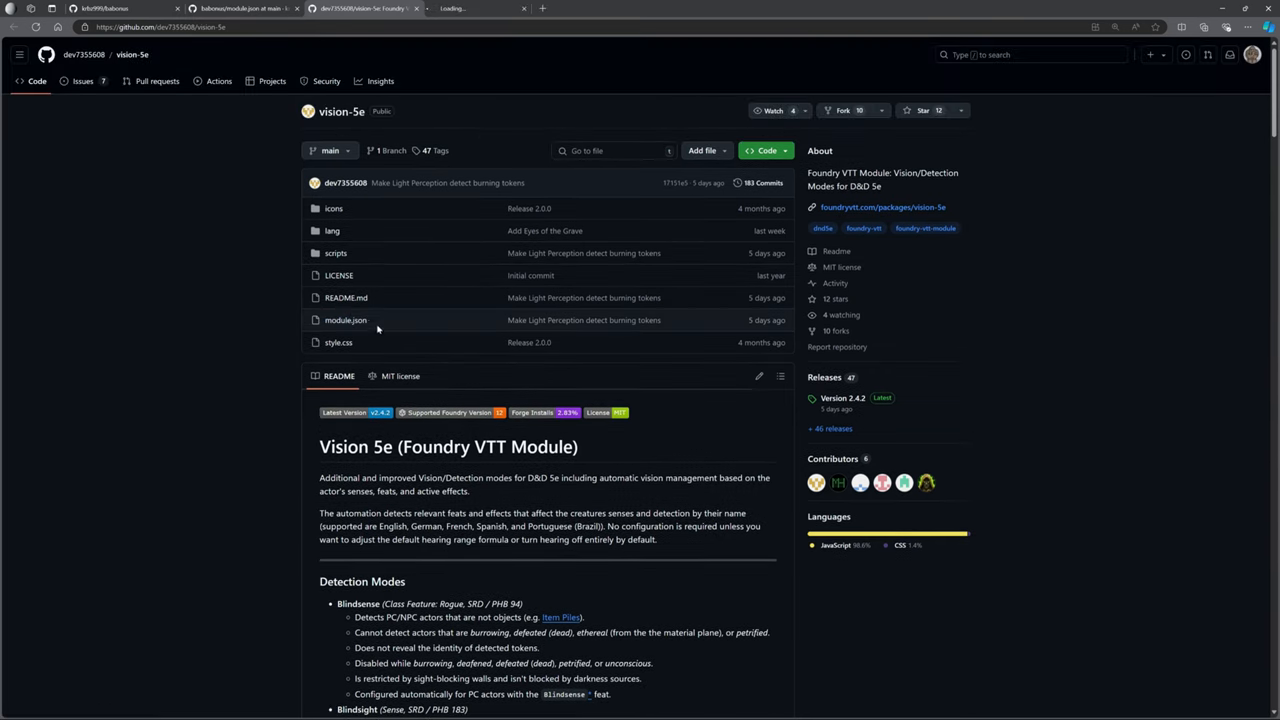
{"action": "left_click", "coordinate": [345, 320]}
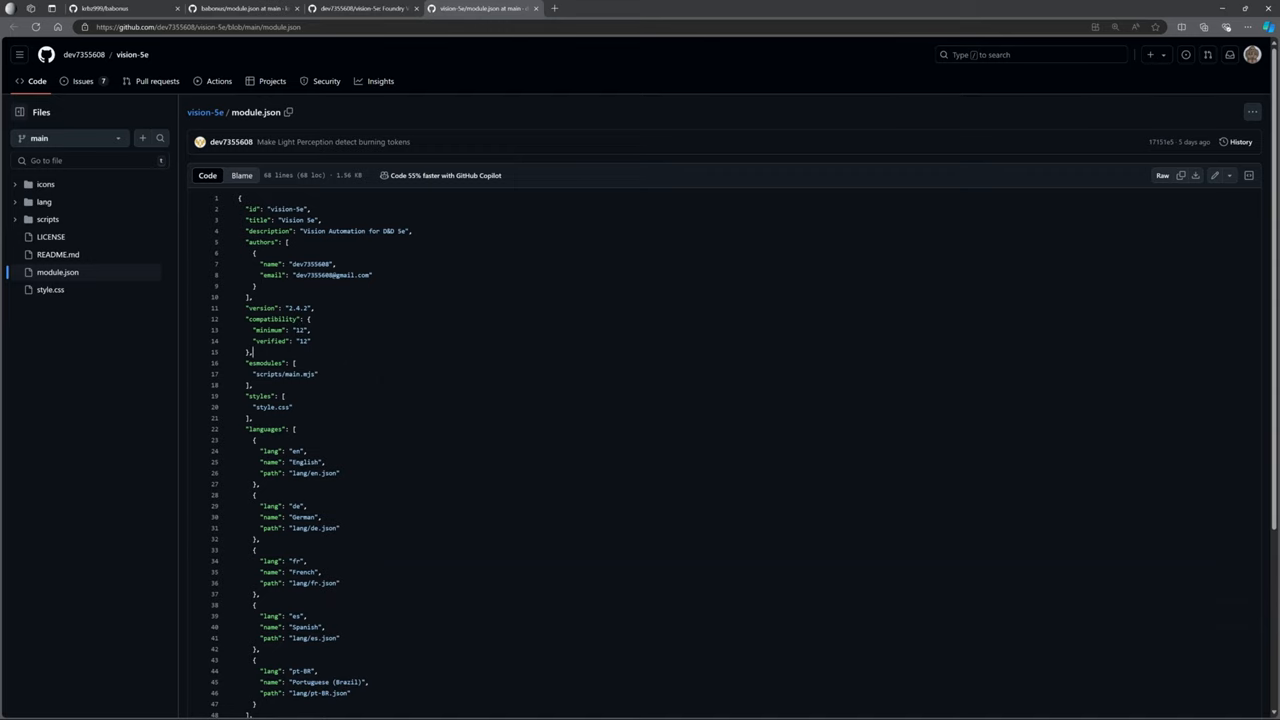
Step: Select the dnd5e relationship showing minimum 3.2.0 and verified 4.0.0
{"action": "scroll", "scroll_direction": "down", "scroll_amount": 3}
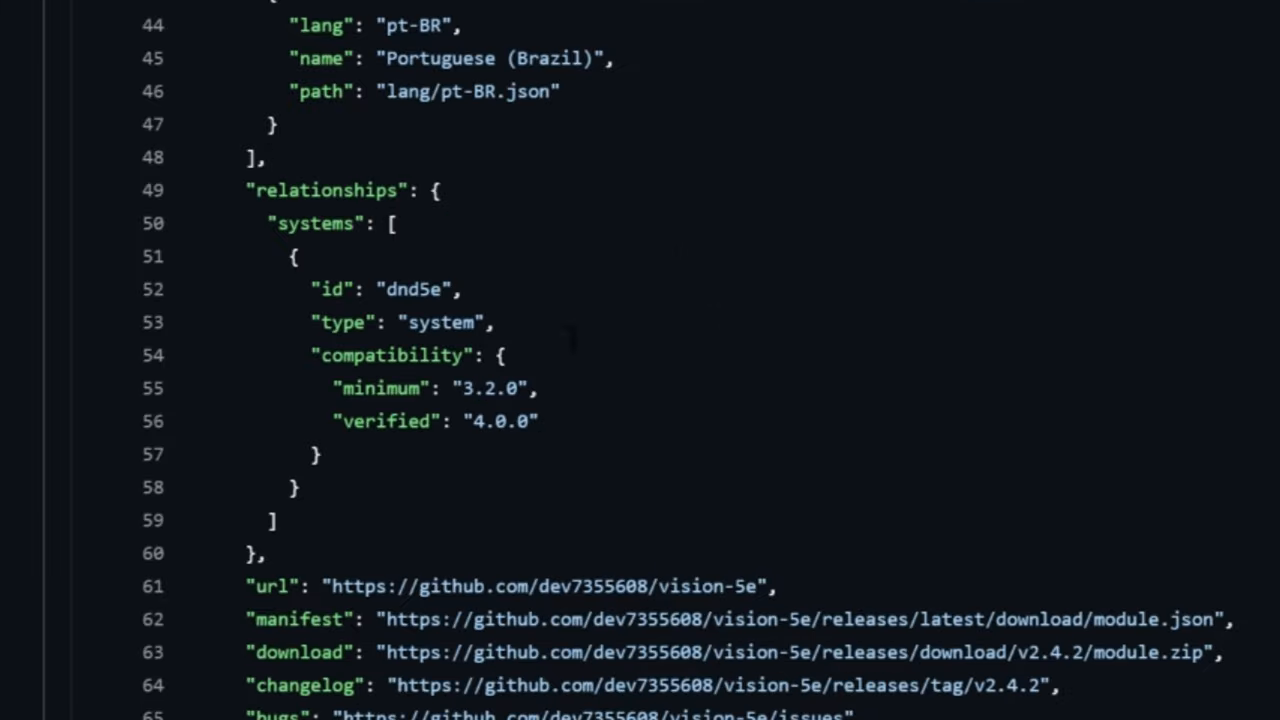
{"action": "left_click_drag", "start_coordinate": [318, 289], "coordinate": [537, 421]}
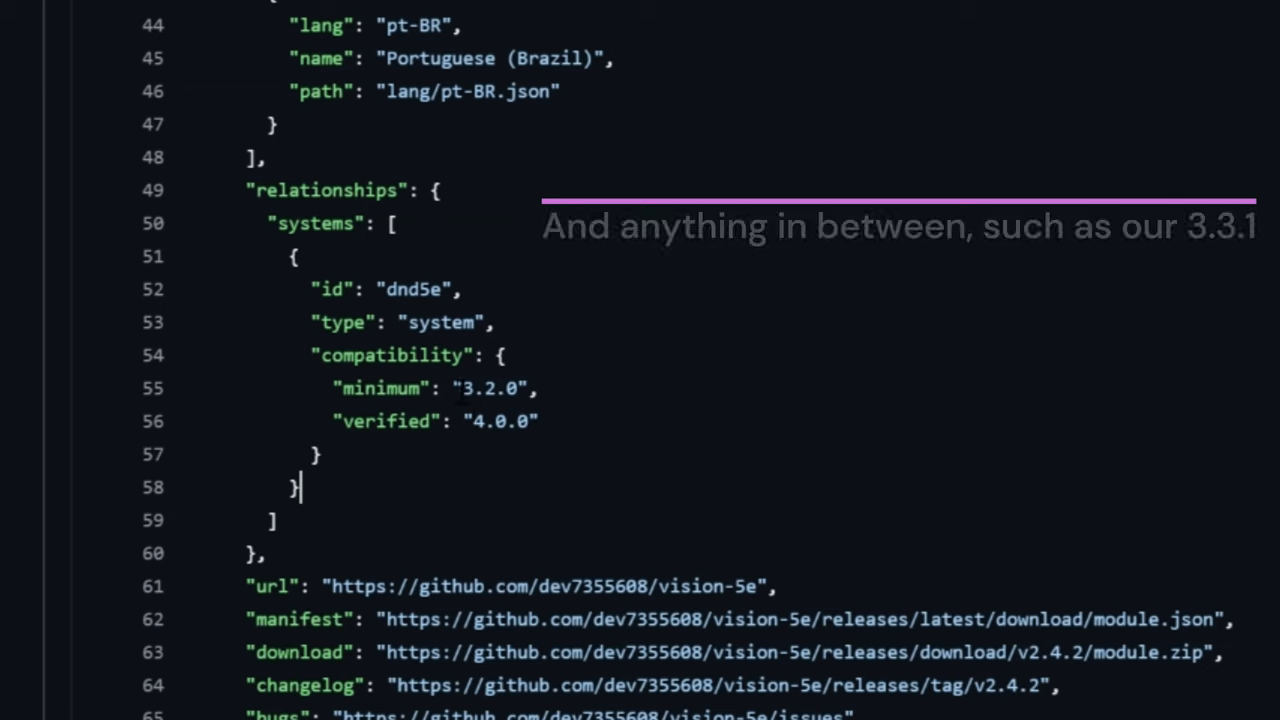
{"action": "double_click", "coordinate": [480, 388]}
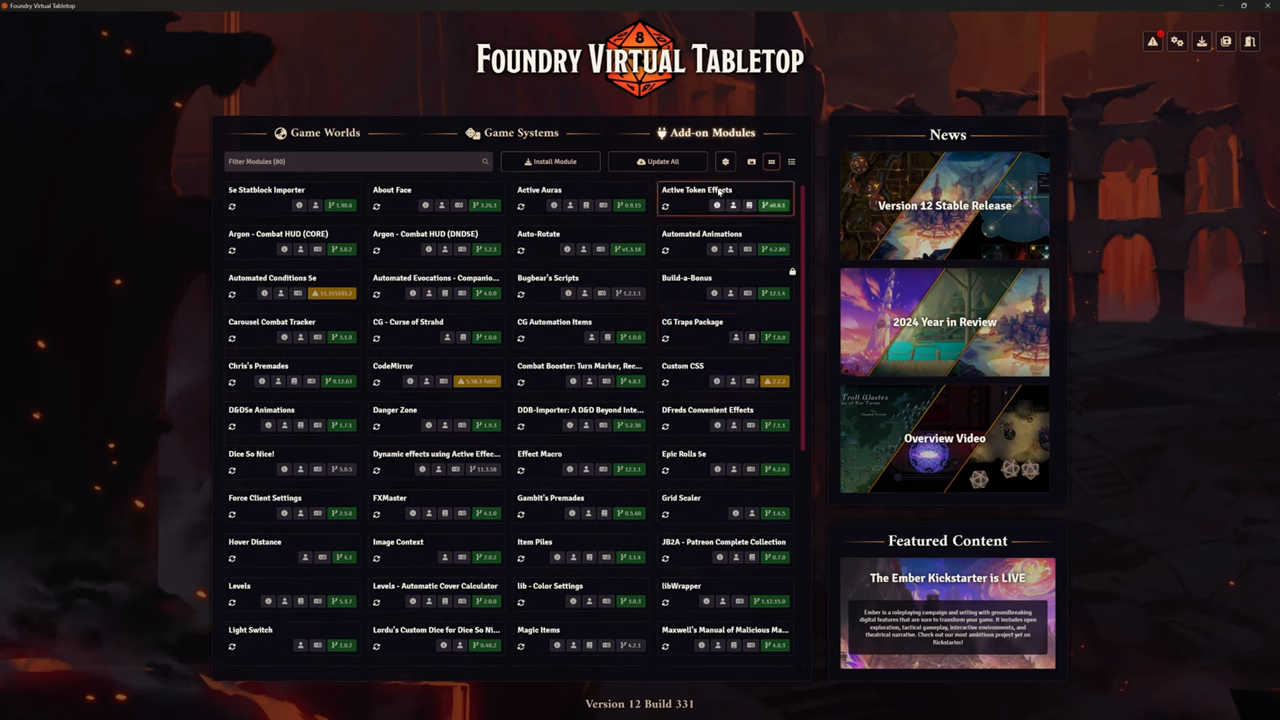
{"action": "mouse_move", "coordinate": [775, 292]}
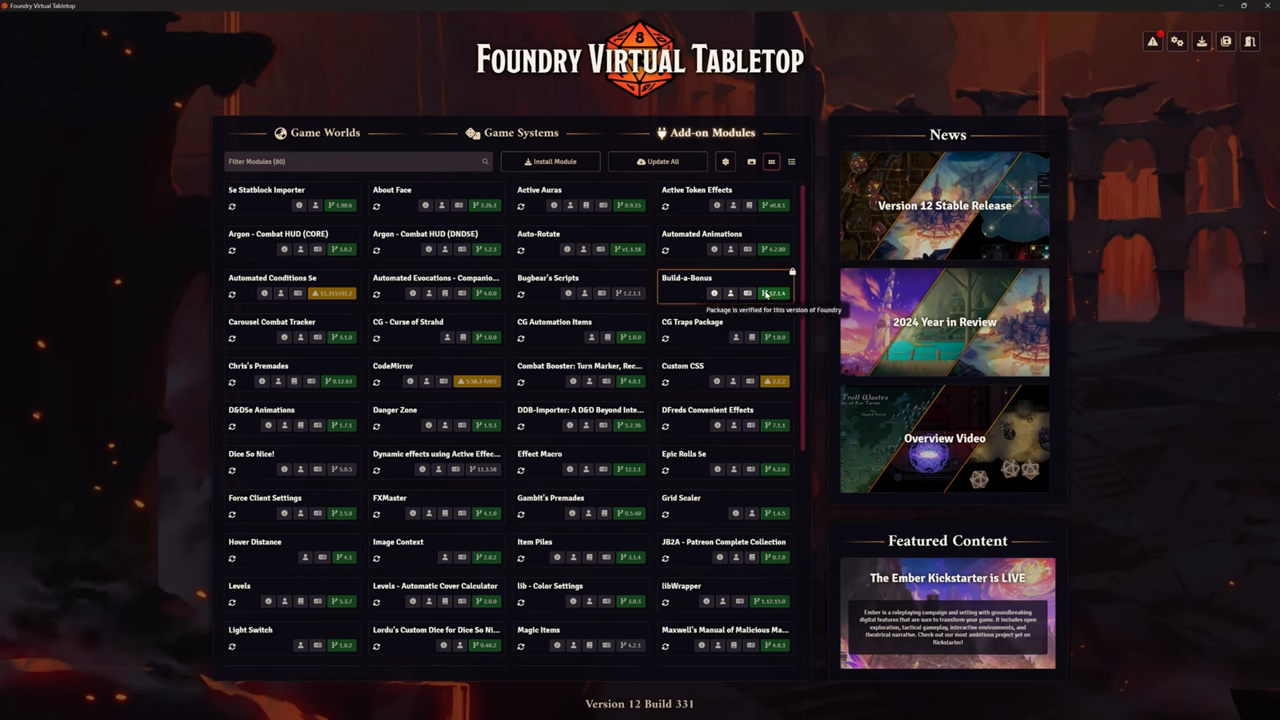